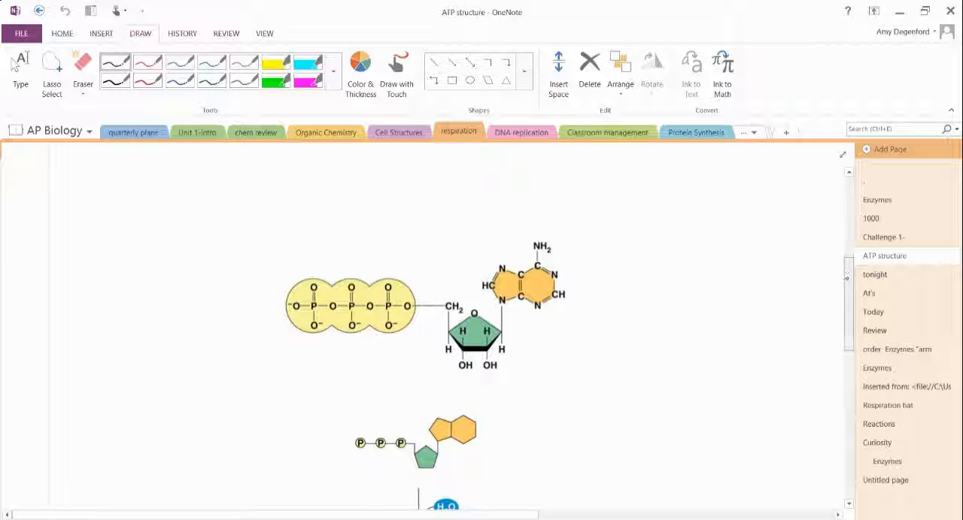
Scroll to the ATP diagram and handwrite 'Adenosine Triphosphate' above it in black pen.
scroll("down", 3)
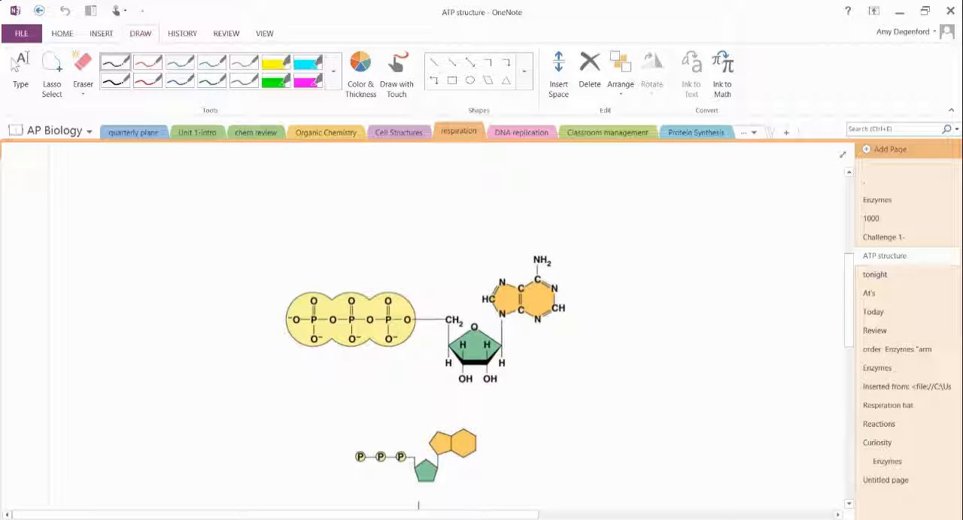
scroll("down", 3)
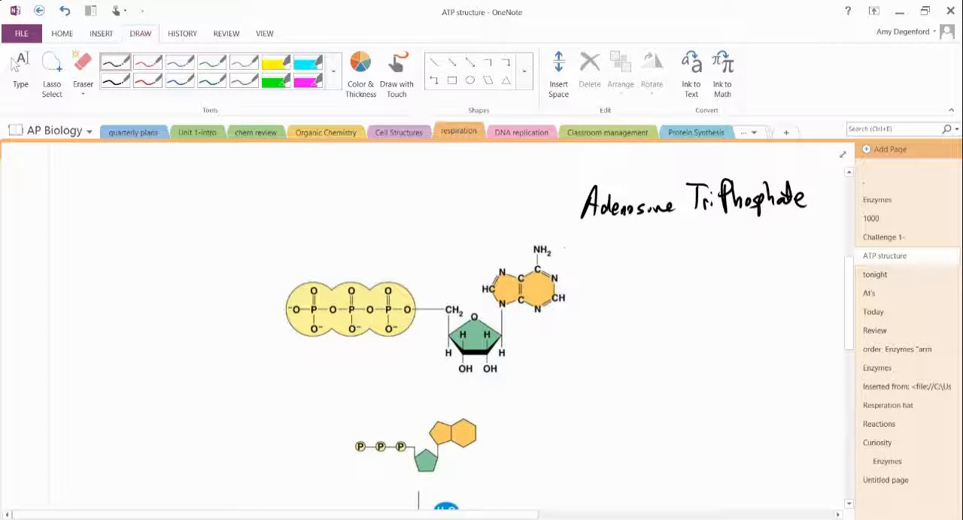
Bracket the adenine ring and label it 'Adenosine'.
left_click_drag(556, 237, 583, 308)
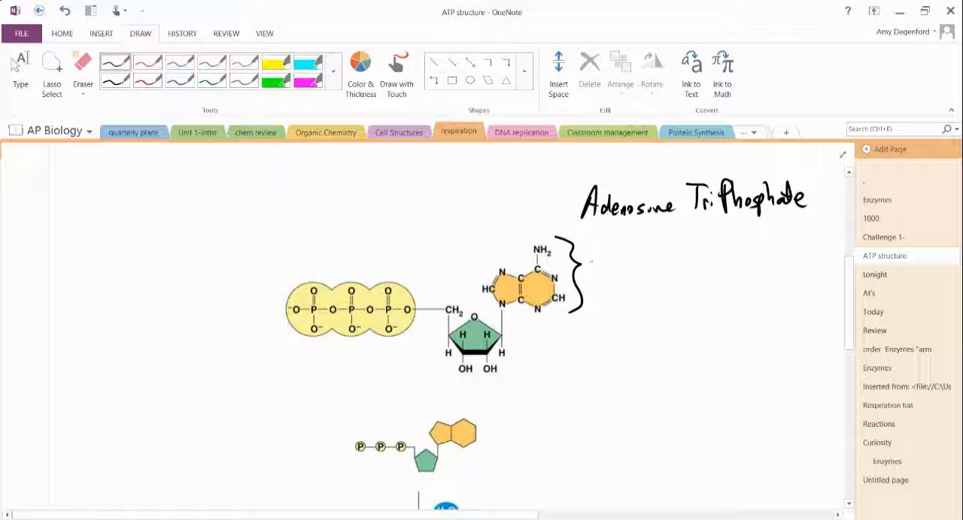
type("Aden")
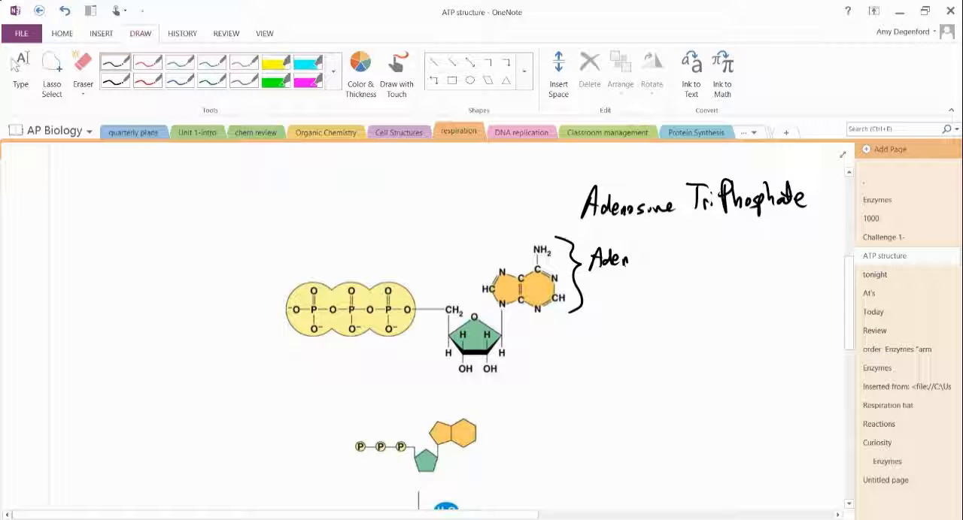
type("osine")
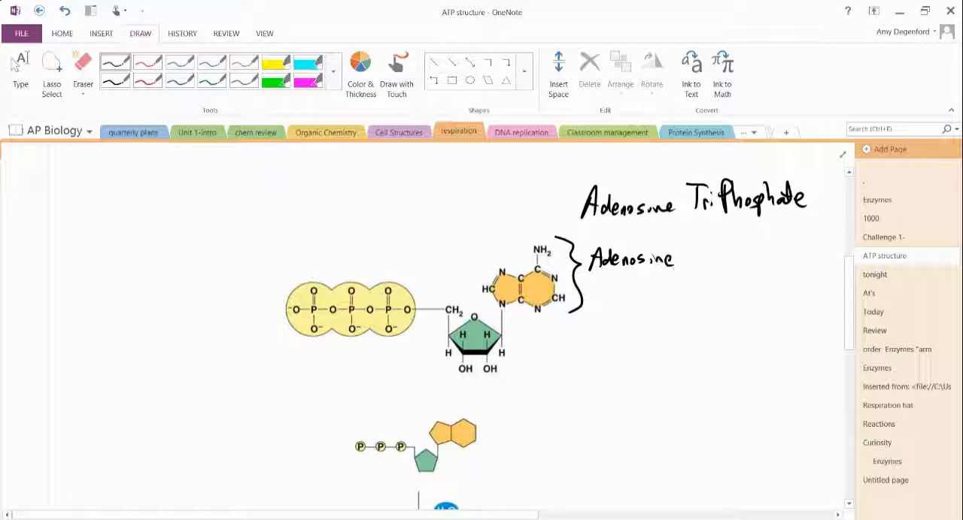
Bracket the ribose as '5-carbon sugar' and circle the phosphate group atoms.
left_click_drag(510, 323, 511, 368)
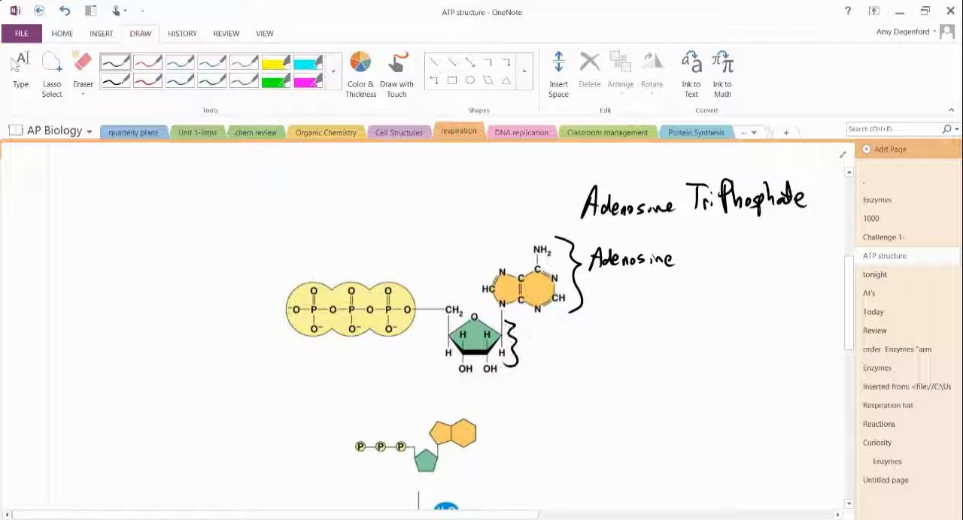
type("5-Car")
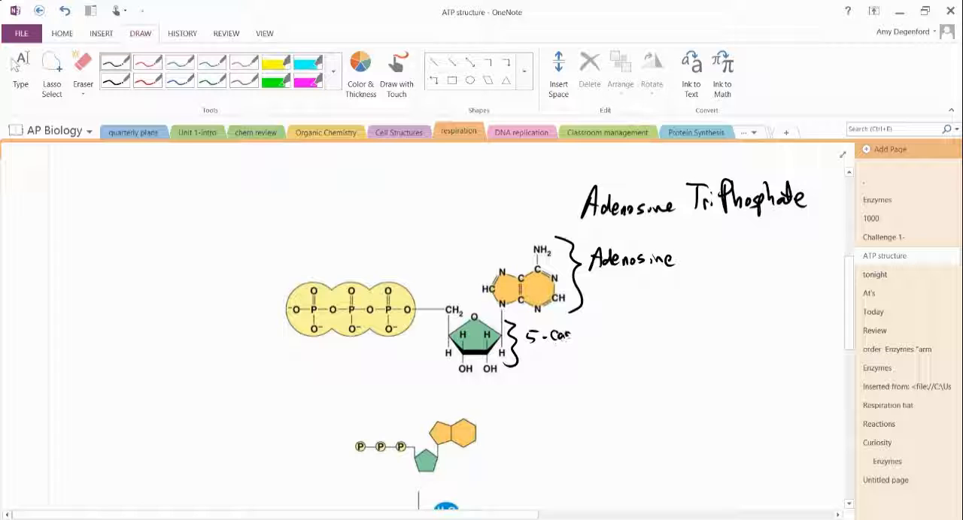
left_click_drag(542, 334, 621, 335)
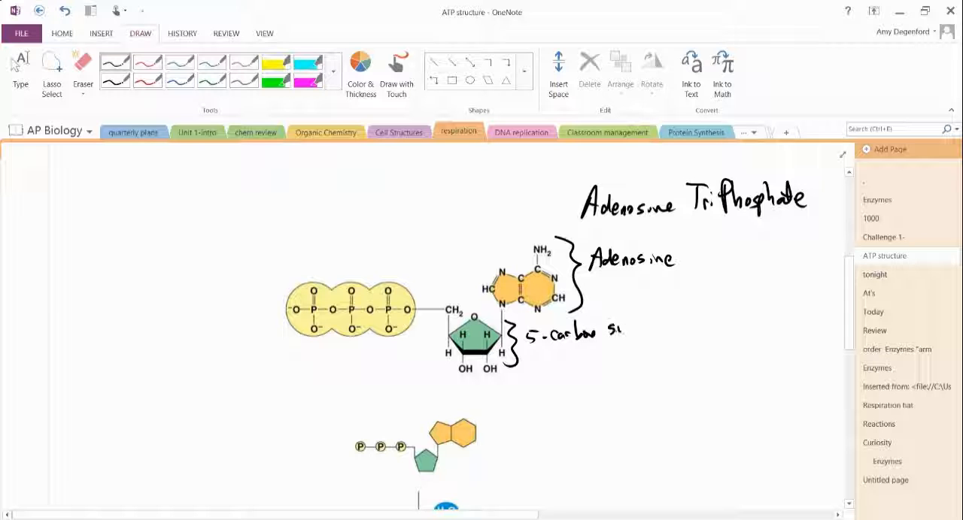
type("suger")
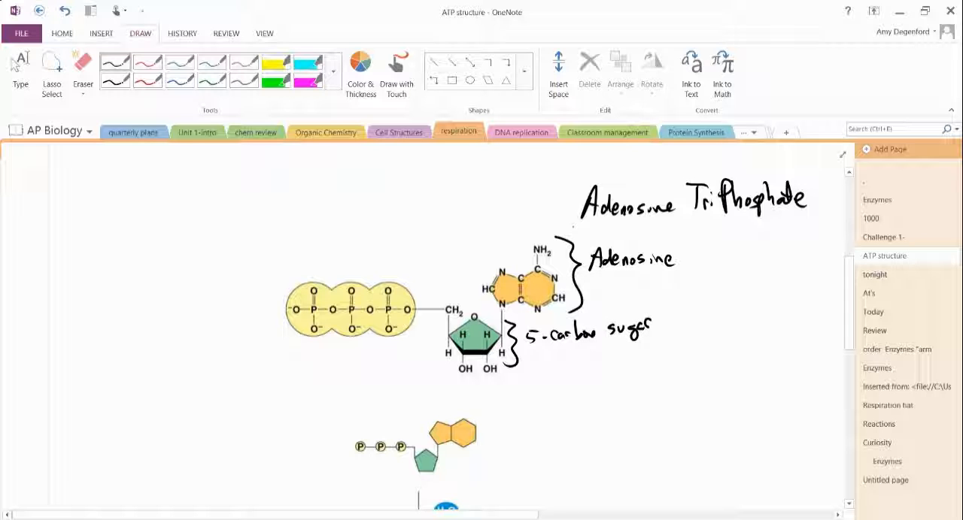
left_click_drag(335, 342, 403, 342)
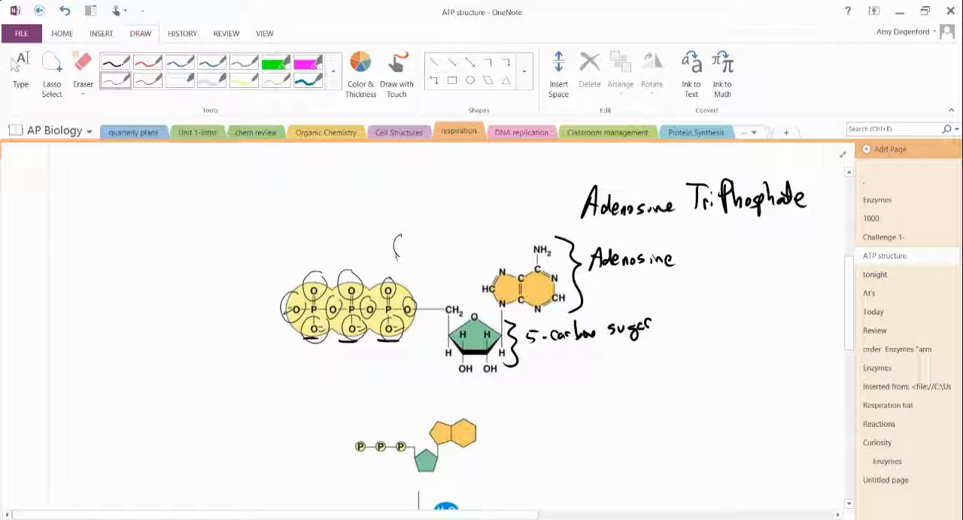
Sketch a circled strongman, arrows and a coiled spring over the phosphates, labelled 'high energy'.
left_click_drag(396, 245, 417, 260)
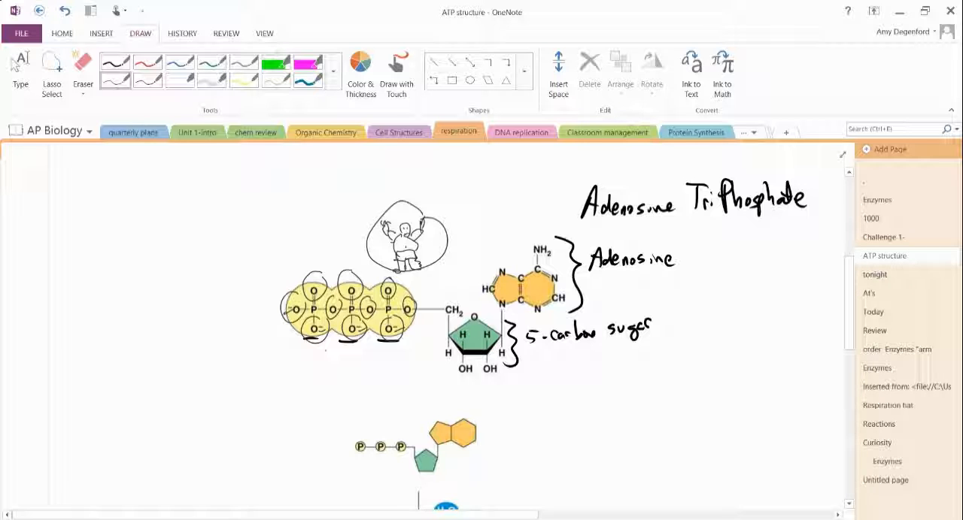
left_click_drag(324, 359, 335, 363)
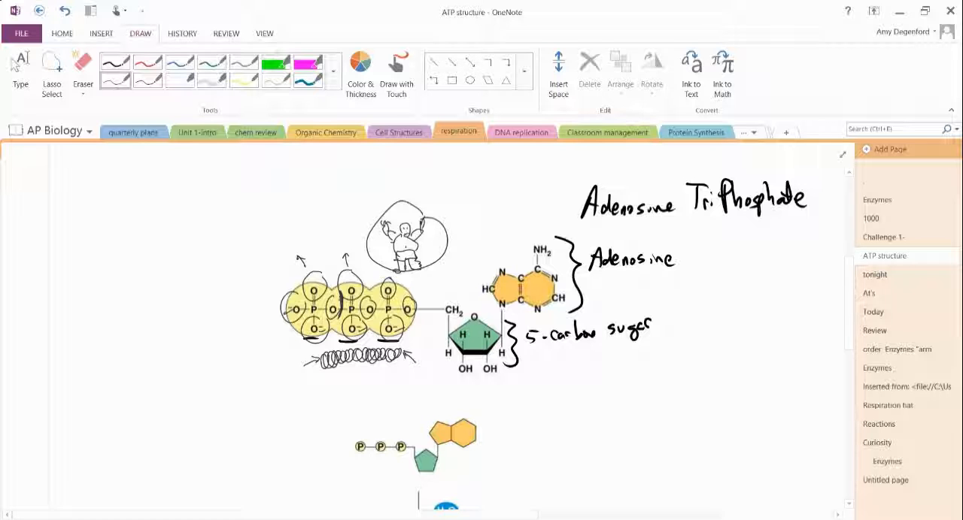
left_click_drag(323, 368, 293, 387)
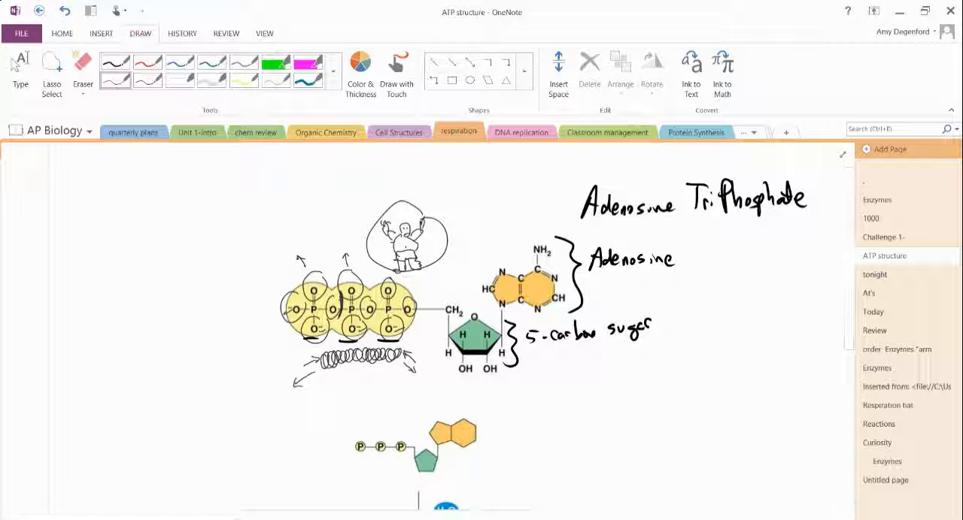
type("h·g")
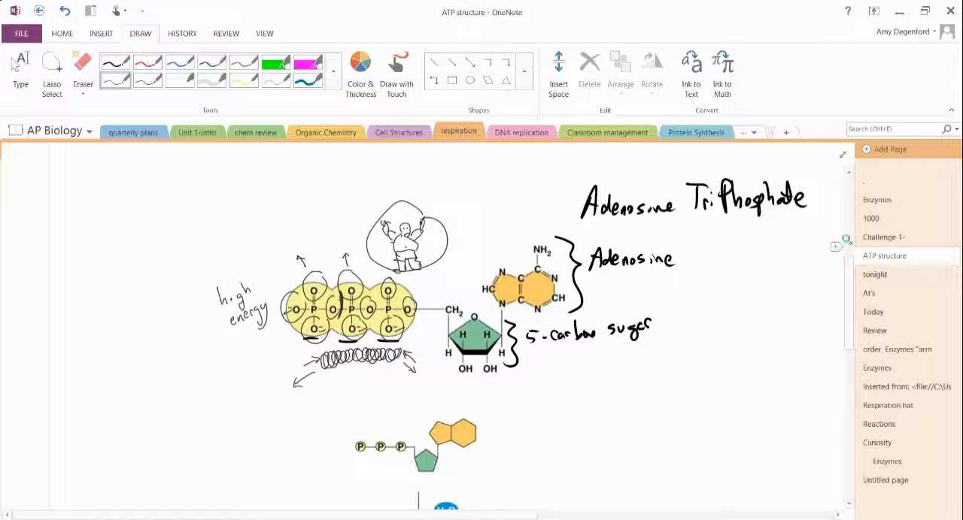
Write a circled '-7.3 kcal/mole' and a circled glucose -686 kcal/mol note by the hydrolysis diagram.
scroll("down", 3)
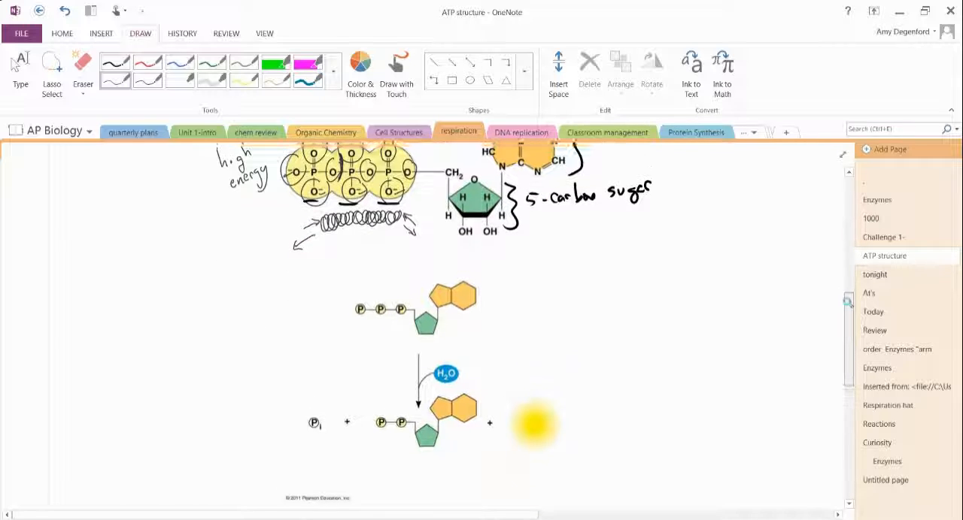
scroll("up", 3)
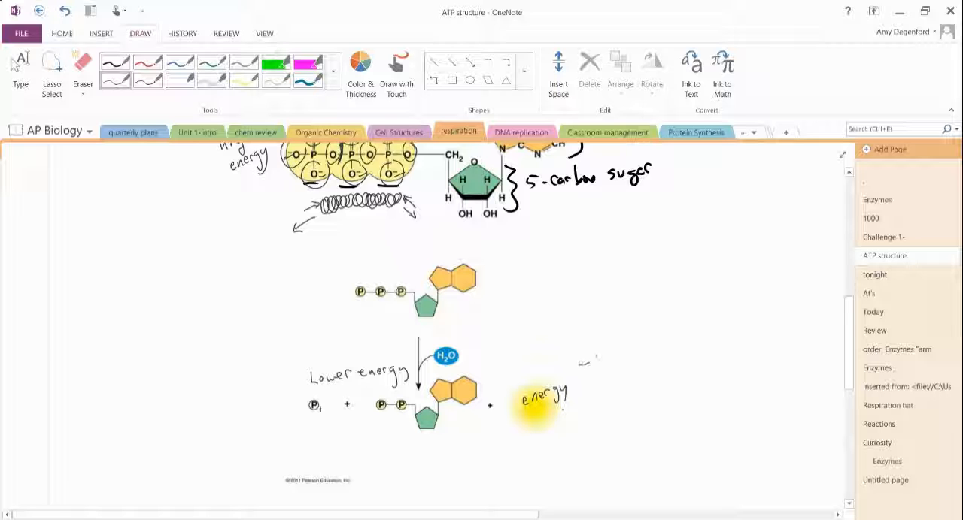
type("-7.3k")
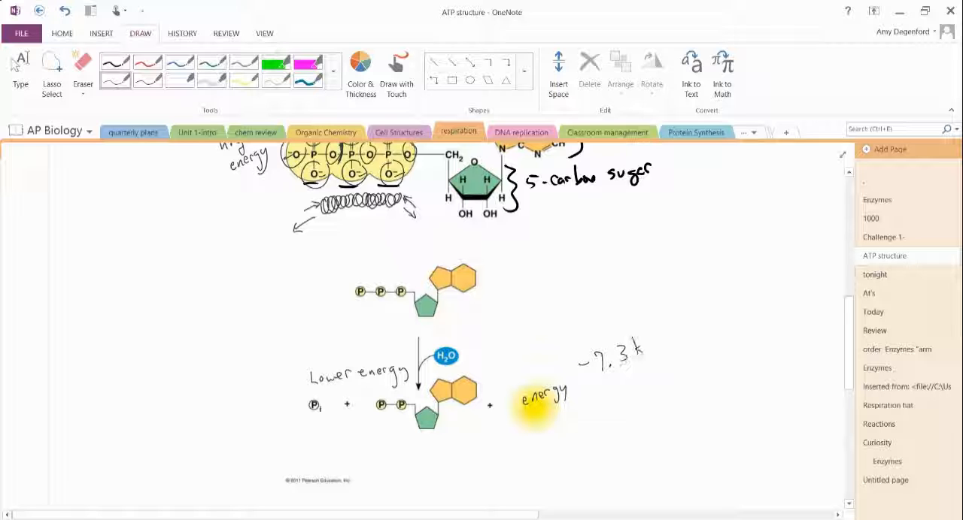
left_click_drag(643, 343, 661, 368)
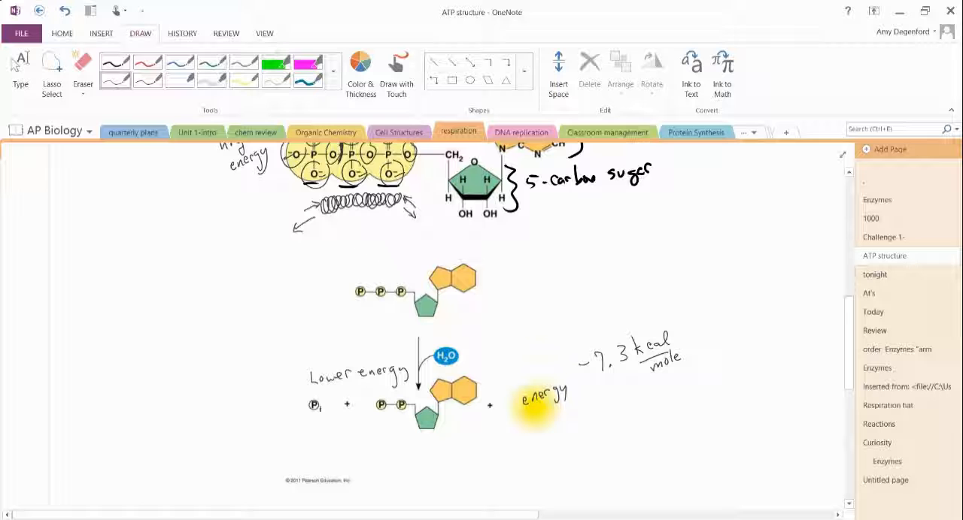
left_click_drag(113, 308, 132, 324)
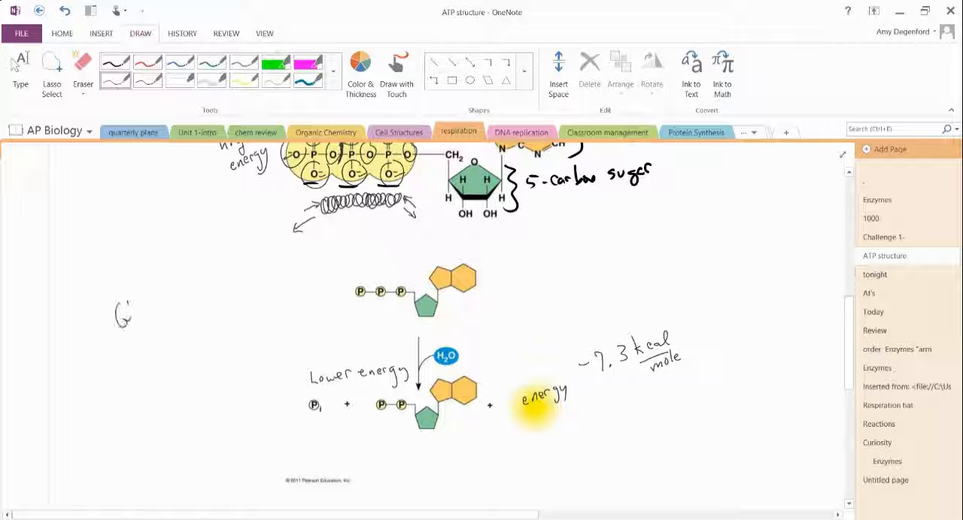
left_click_drag(116, 316, 181, 308)
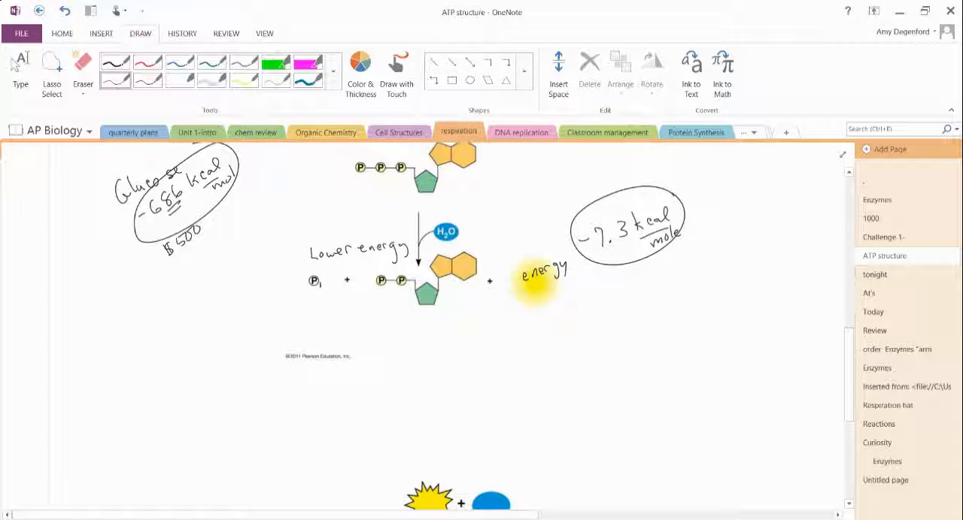
Mark Pi, sketch a sugar ring with arrow and circled P, labelled 'Phosphorylation!'.
left_click_drag(307, 291, 323, 293)
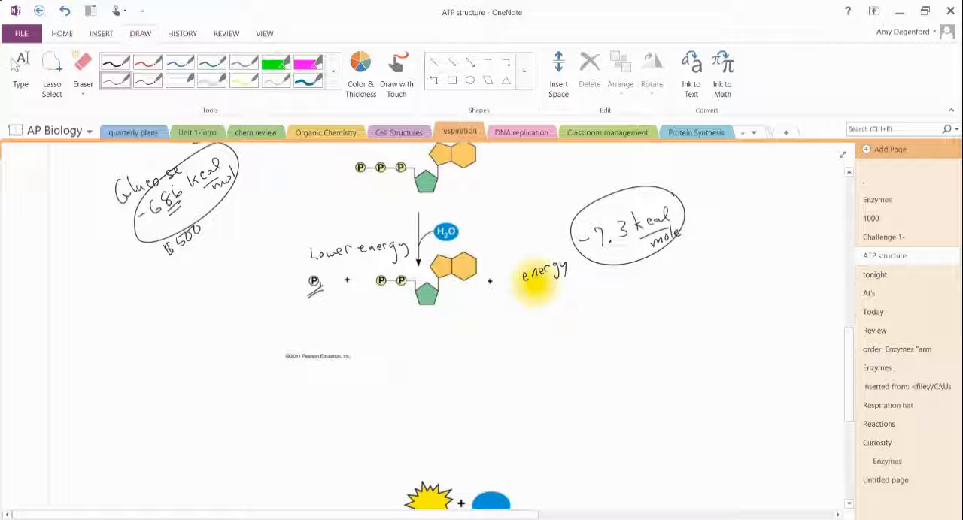
left_click_drag(398, 346, 447, 369)
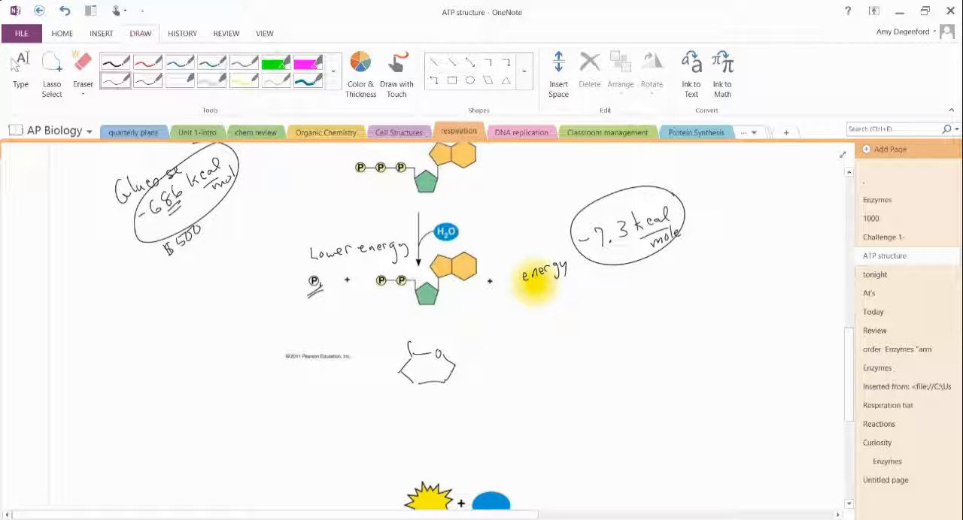
left_click_drag(500, 319, 473, 361)
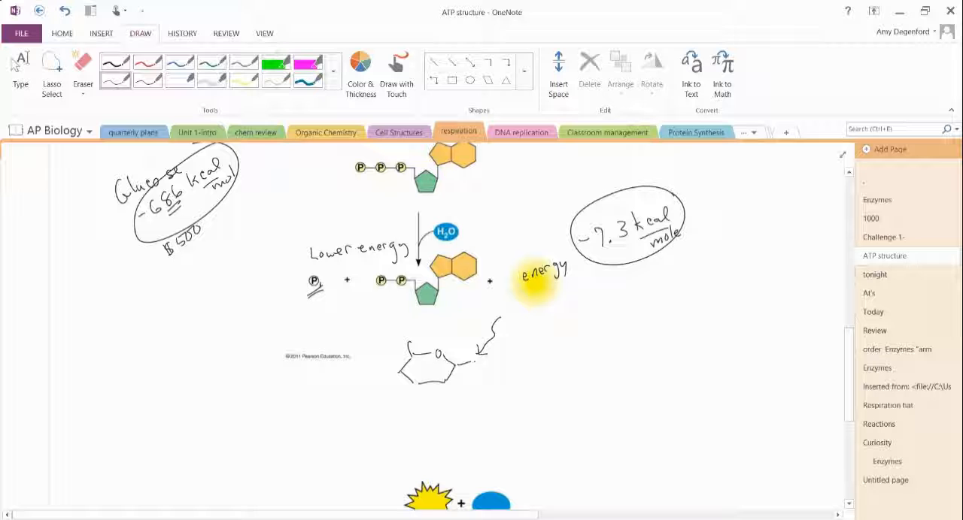
left_click_drag(497, 323, 470, 357)
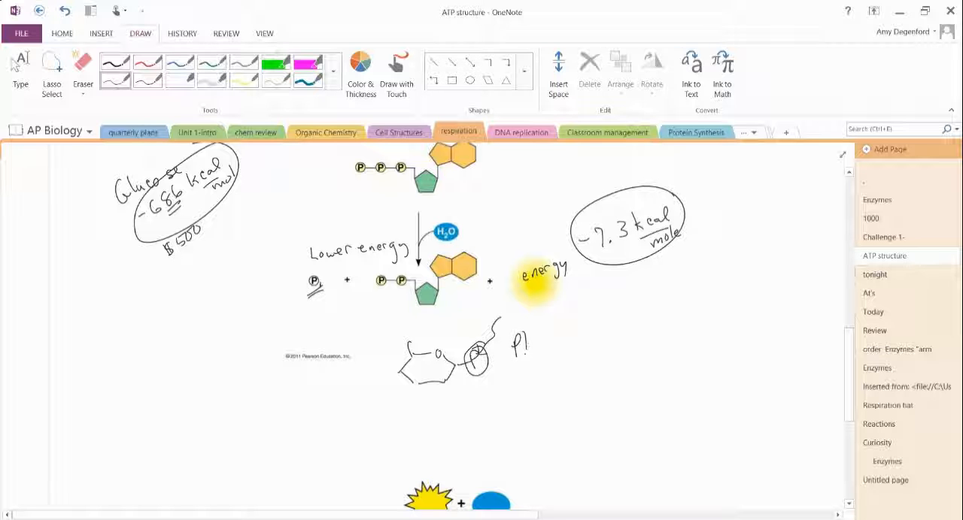
type("Phospha")
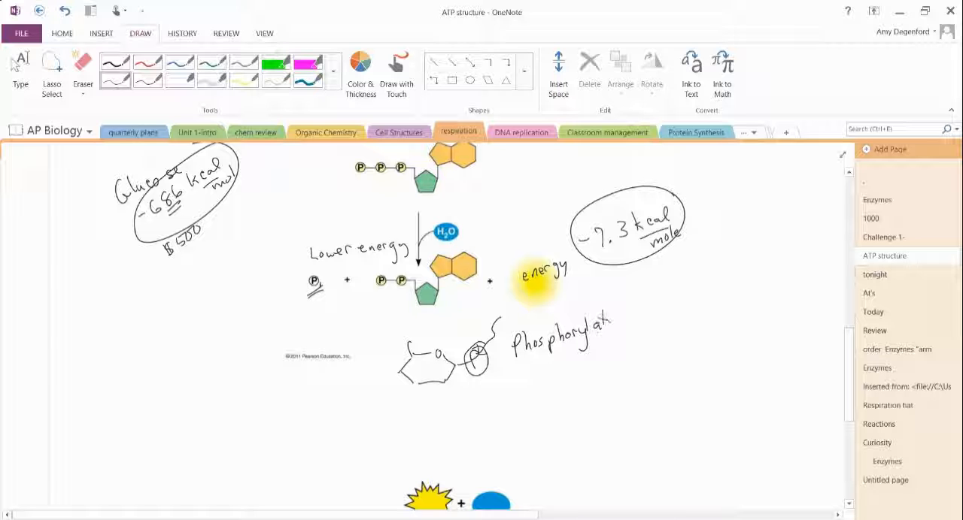
left_click_drag(606, 323, 634, 319)
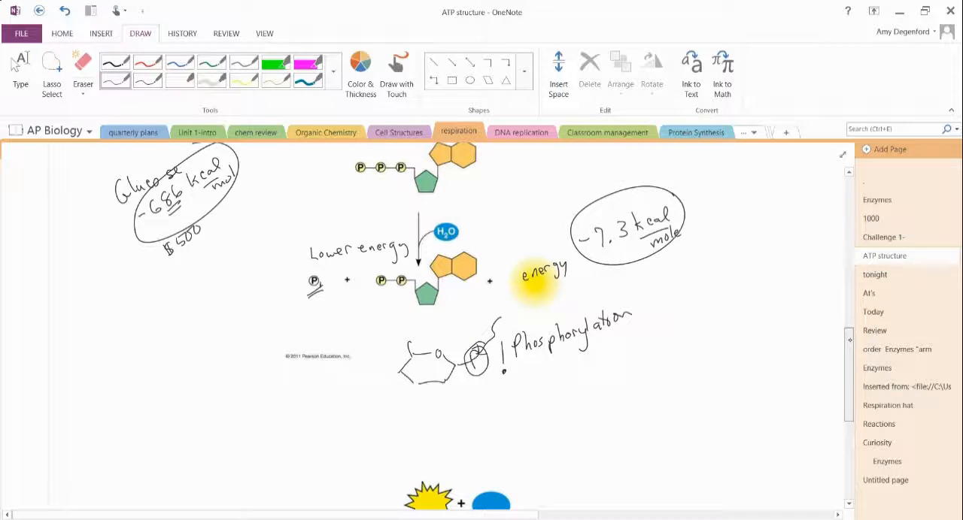
scroll("down", 3)
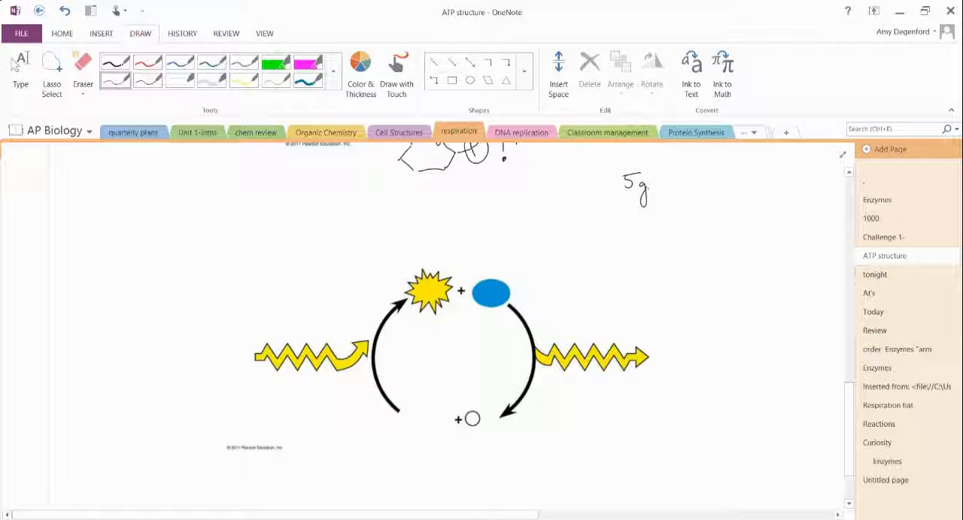
Handwrite 'ATP', 'add energy' and '7.3 kcal/mole' around the ATP cycle diagram.
type("ATP")
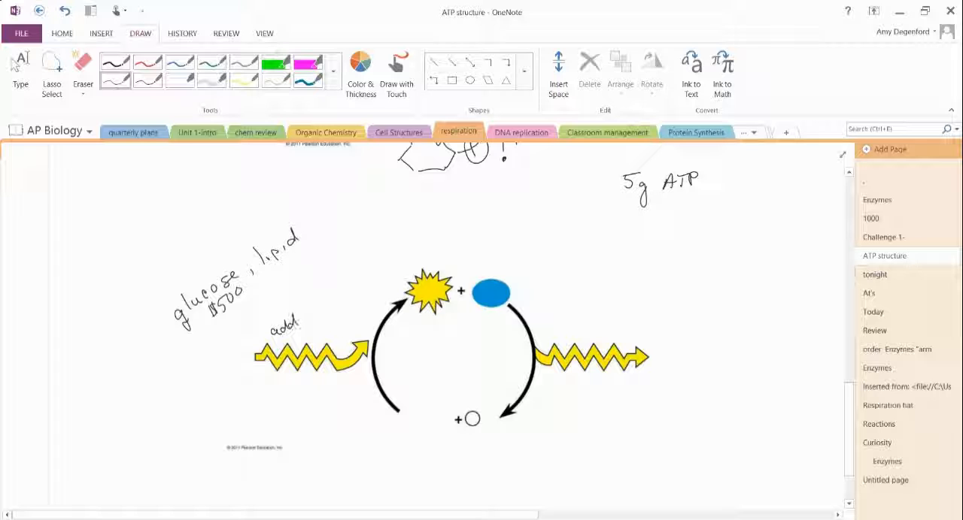
left_click_drag(301, 312, 354, 316)
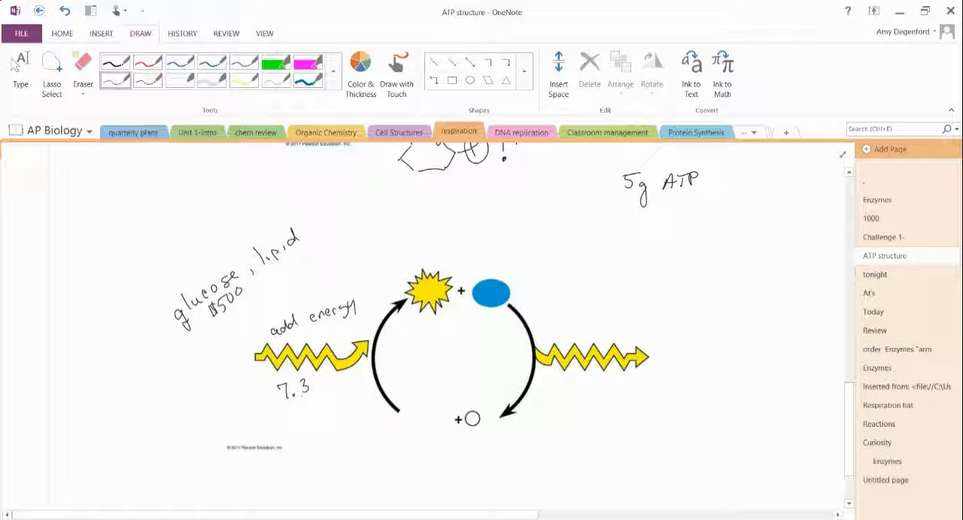
type("kcal")
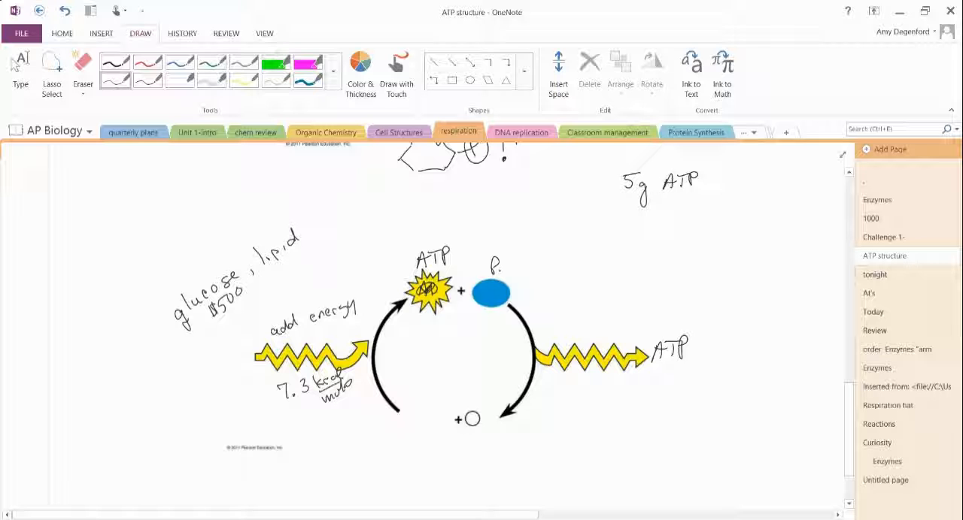
Erase ATP at the right arrow, writing 'energy' and 'ADP + P' at the cycle's bottom.
left_click(83, 71)
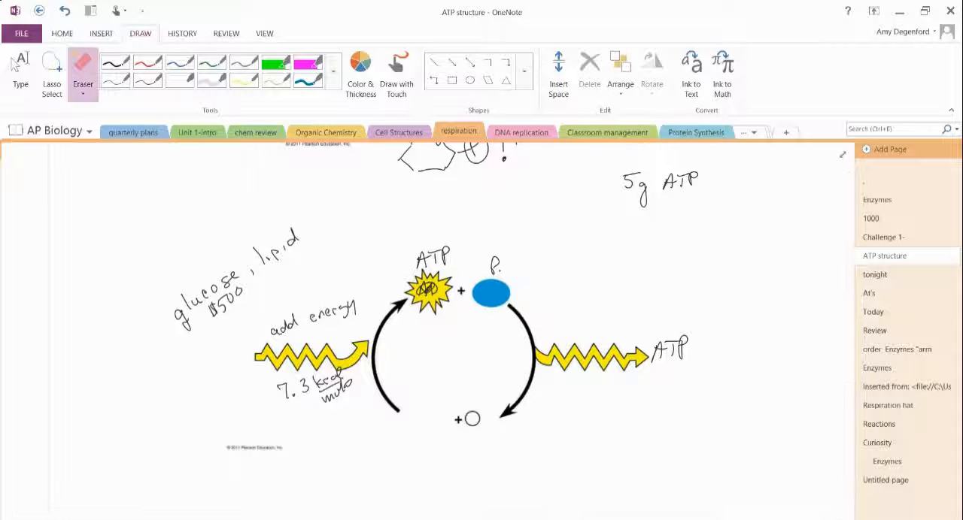
left_click(492, 263)
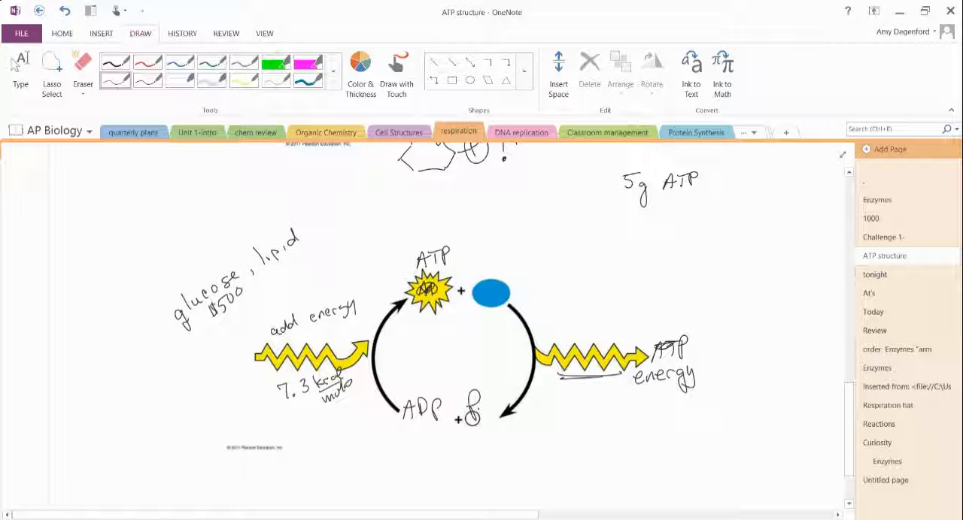
mouse_move(519, 352)
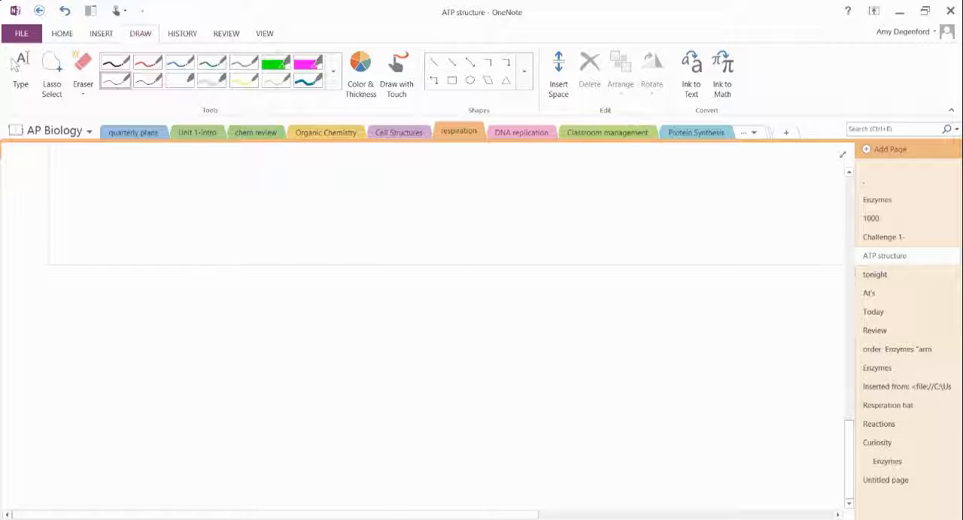
Handwrite an underlined 'Redox' heading with 'LEO says GER' beneath it.
left_click_drag(309, 203, 358, 203)
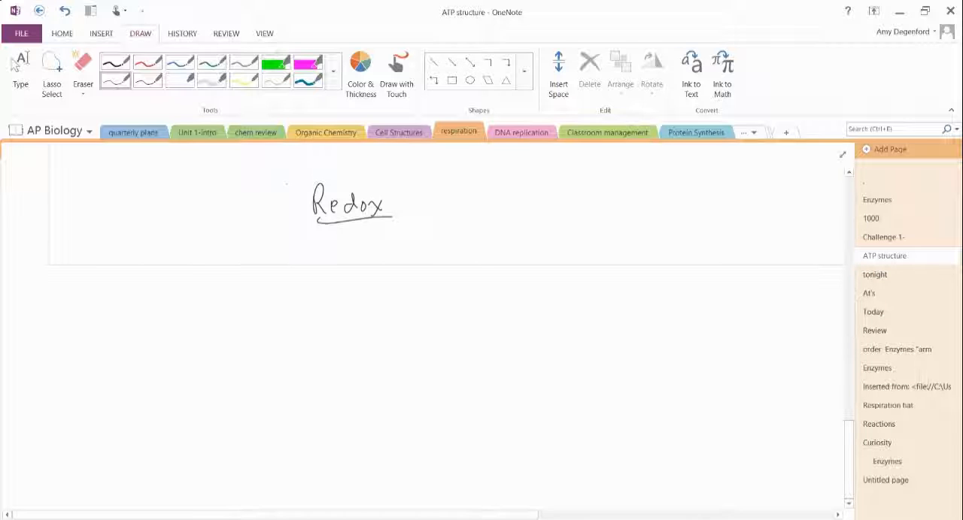
left_click_drag(264, 241, 271, 258)
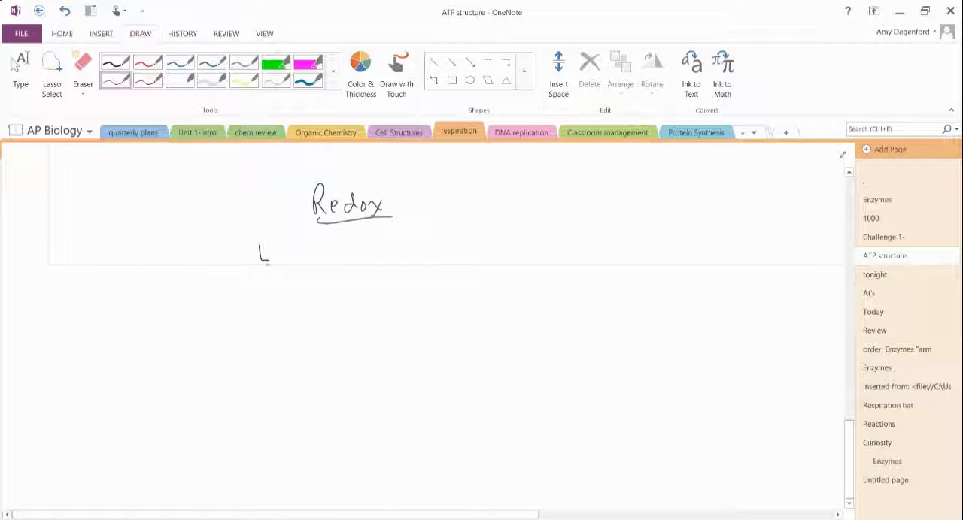
left_click_drag(260, 252, 342, 252)
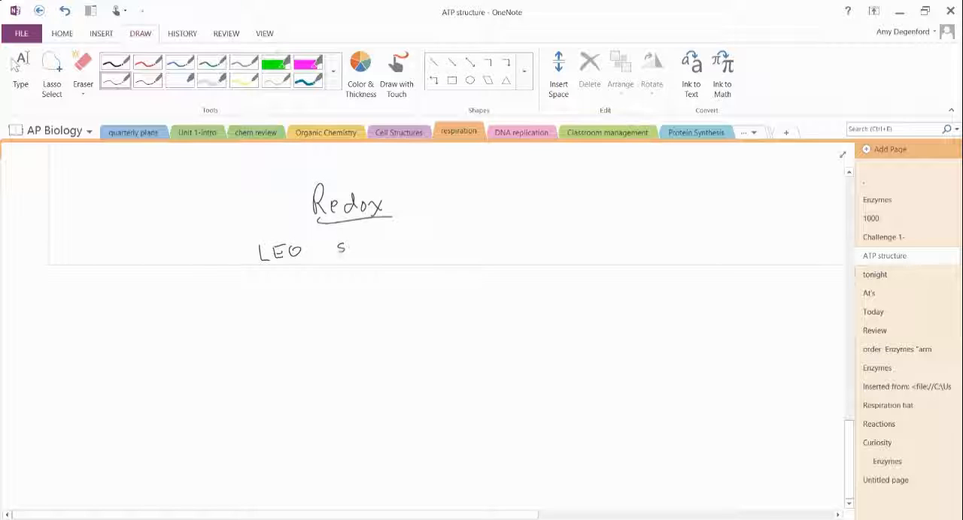
left_click_drag(343, 248, 425, 248)
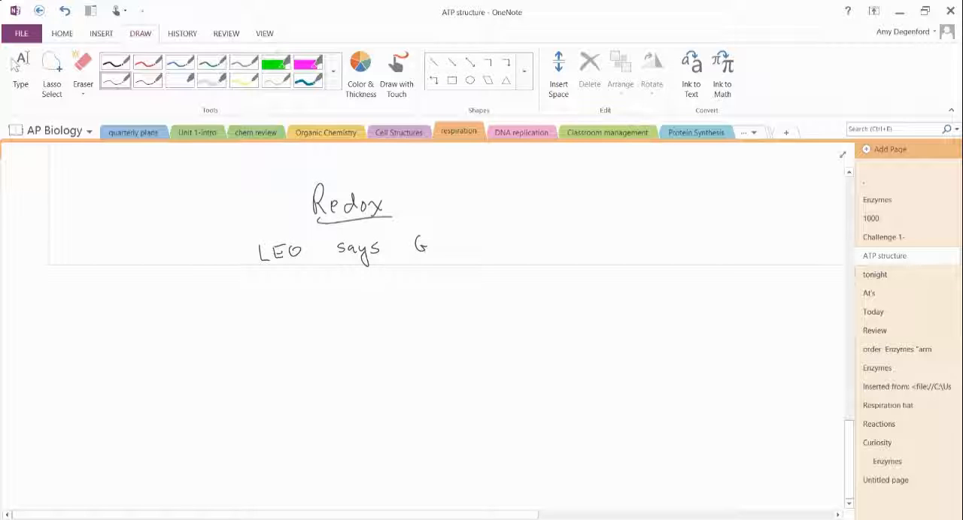
left_click_drag(420, 244, 451, 248)
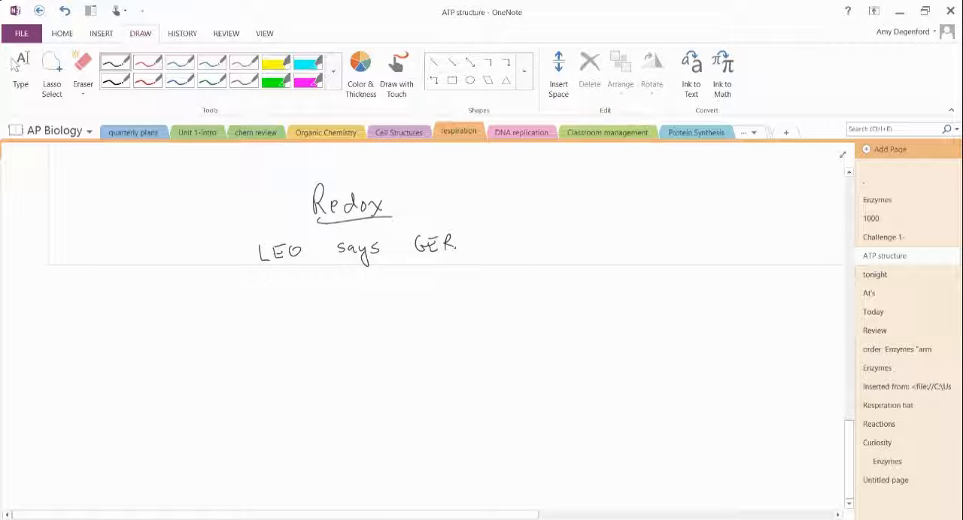
Write 'Losing electrons oxidation' under the LEO mnemonic.
left_click_drag(184, 293, 234, 282)
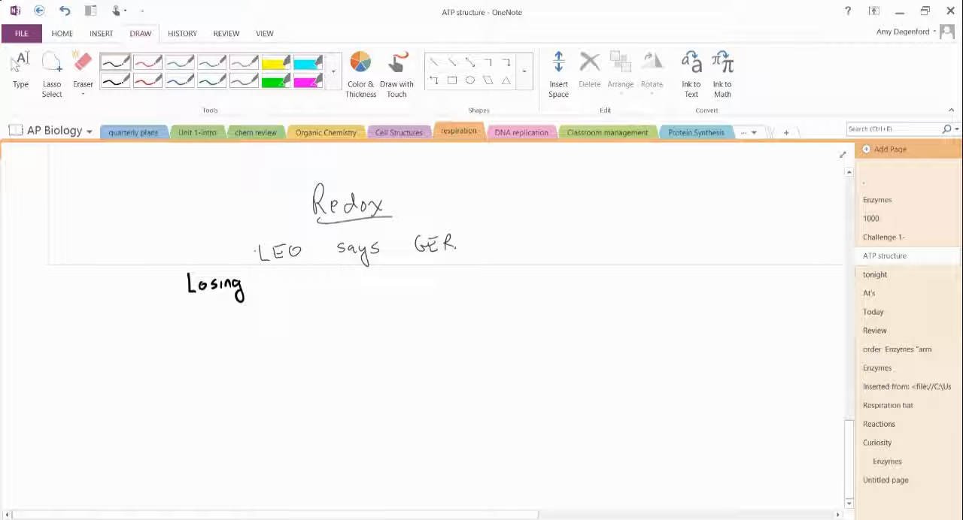
left_click_drag(248, 290, 267, 286)
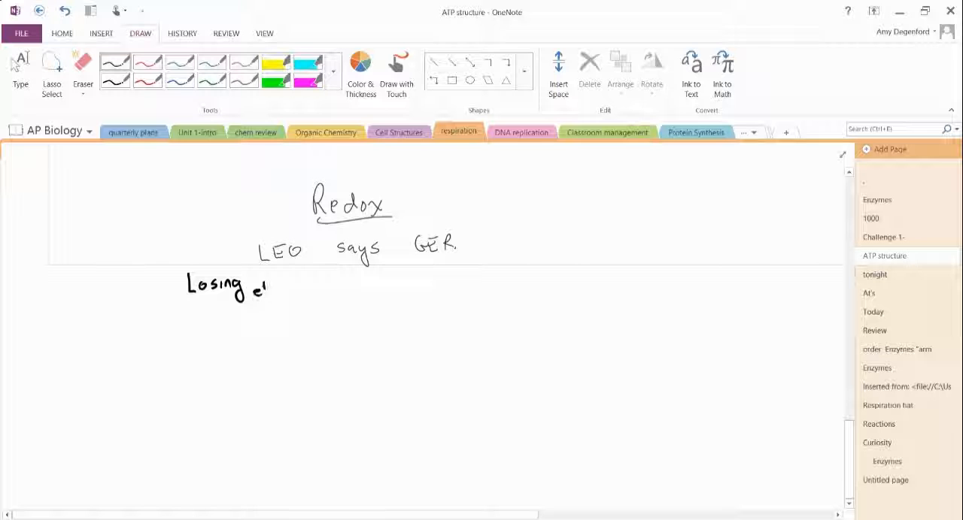
left_click_drag(267, 286, 301, 286)
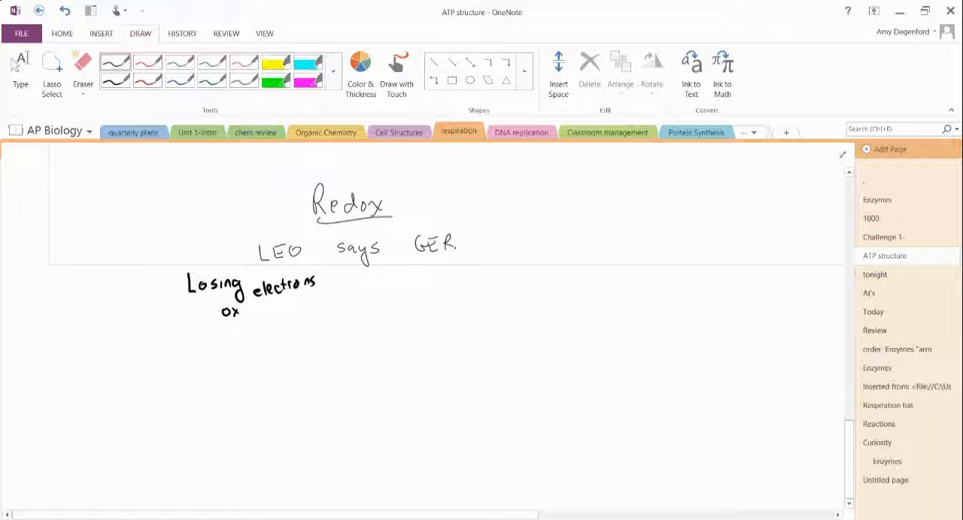
left_click_drag(233, 308, 301, 308)
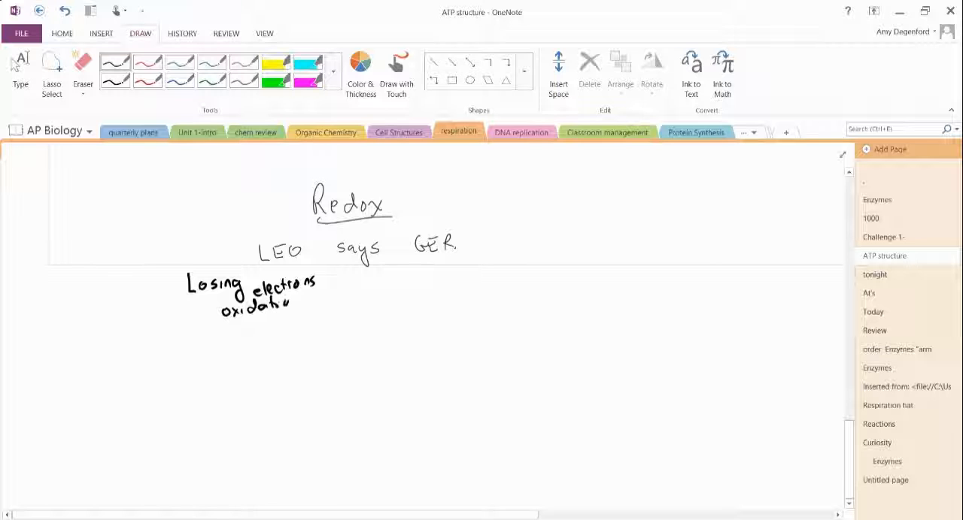
Underline GER and write 'gaining e- reduction' beneath it.
left_click_drag(402, 258, 487, 254)
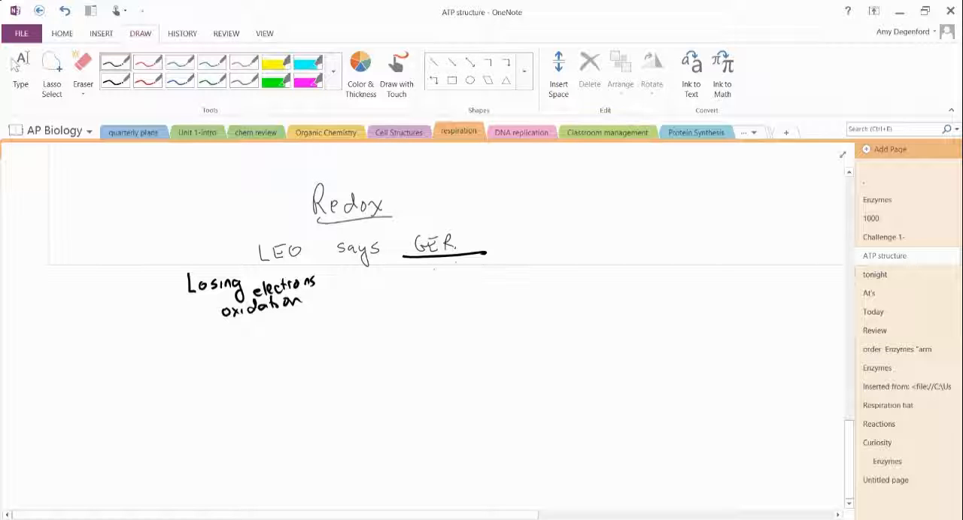
left_click_drag(429, 267, 462, 282)
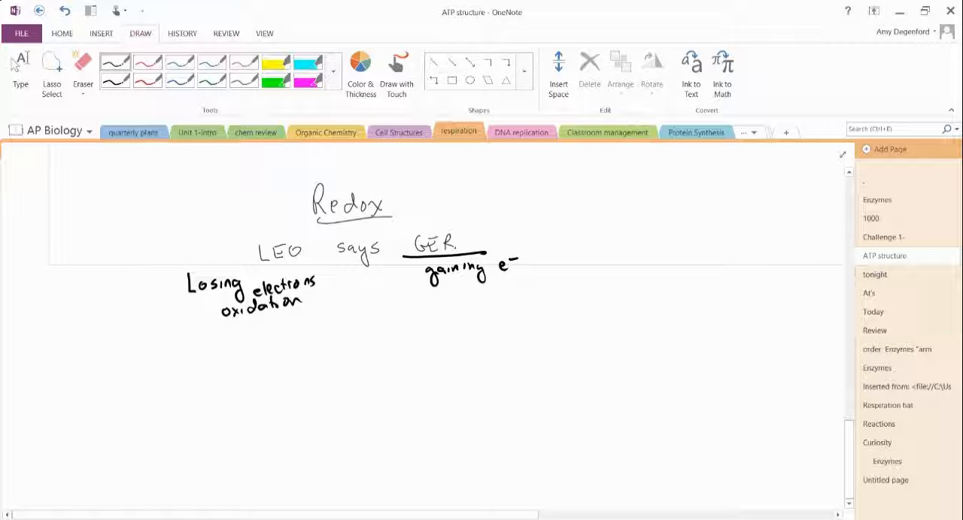
left_click_drag(451, 289, 500, 293)
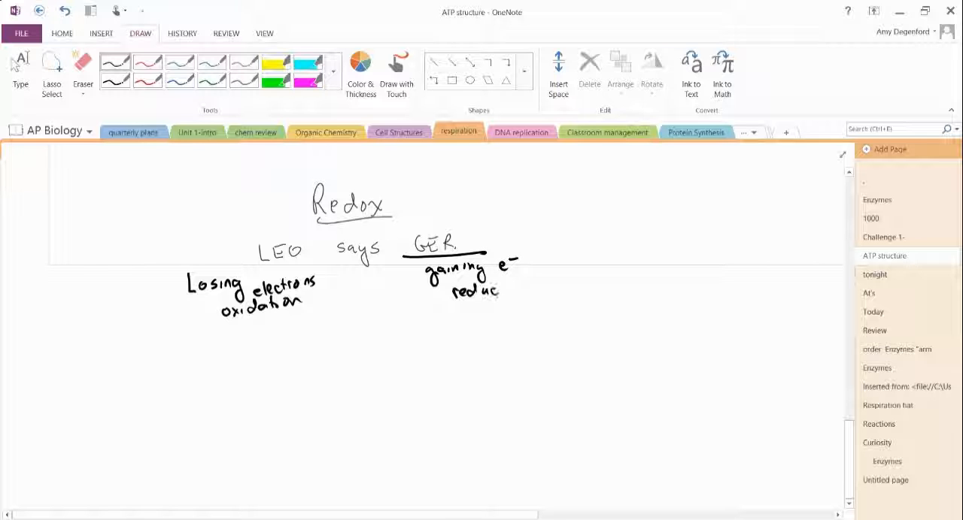
Handwrite the example Mg → Mg2+ + 2e-, underlining the charge and 2e-.
left_click_drag(481, 289, 538, 289)
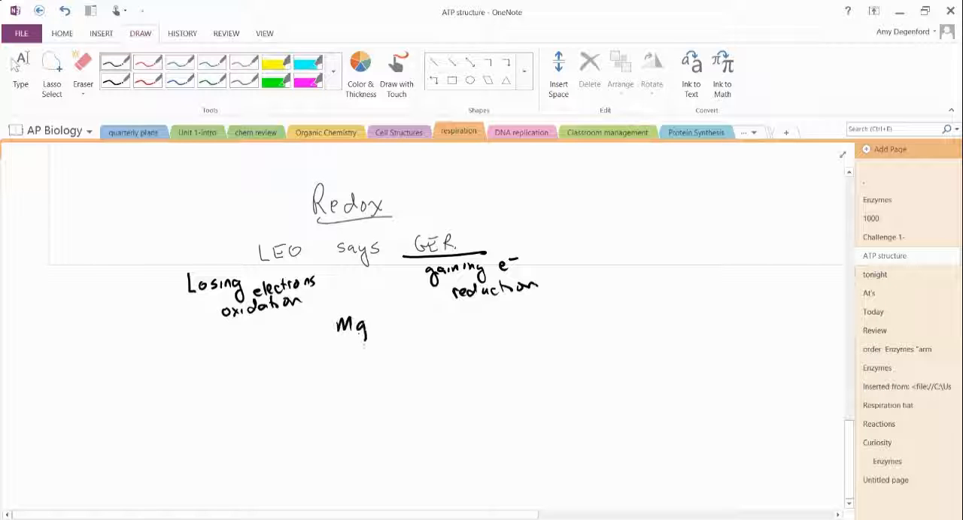
left_click_drag(376, 320, 436, 320)
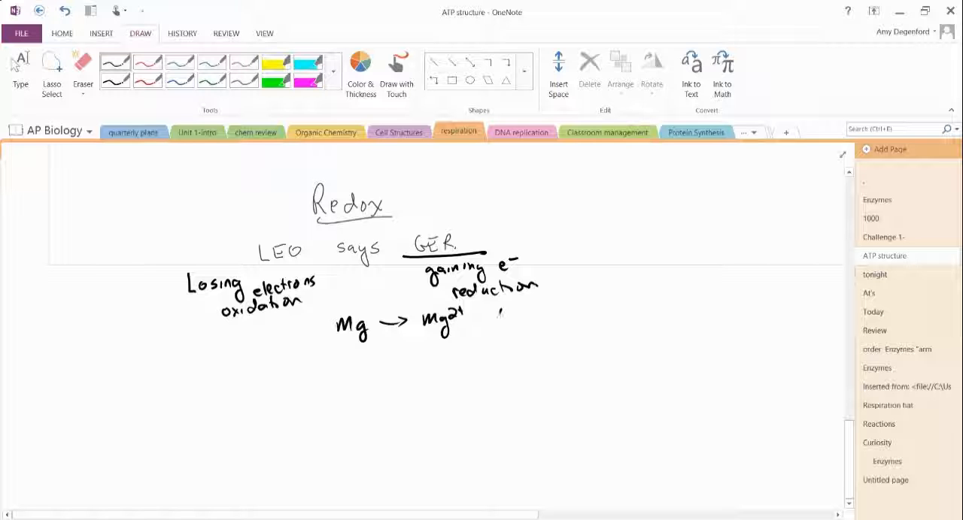
left_click_drag(496, 312, 561, 308)
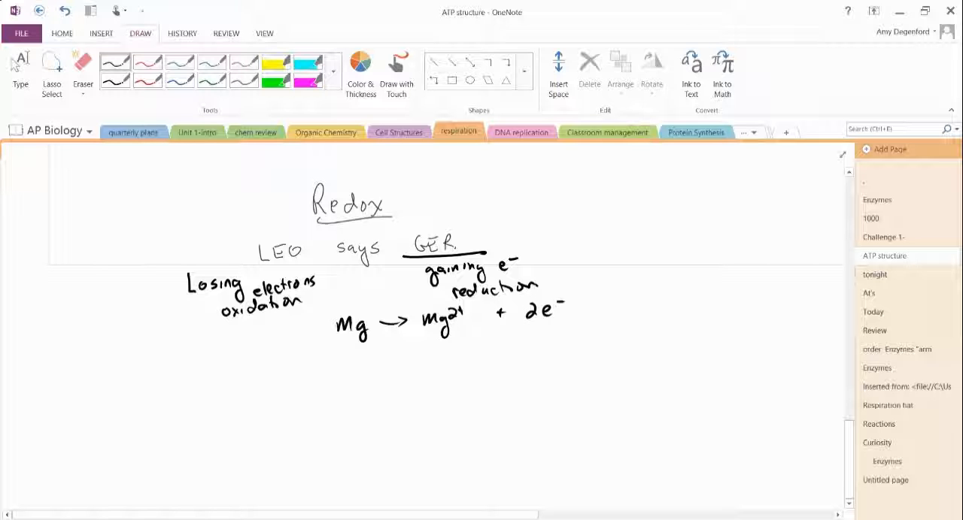
left_click_drag(519, 324, 549, 325)
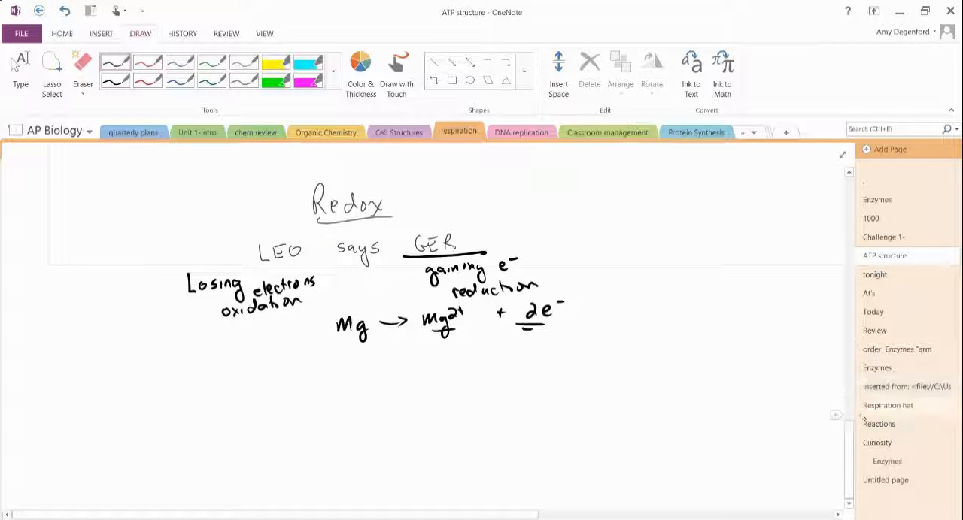
Handwrite 'CH4 + 2O2 → CO2 + Energy + 2H2O' below the magnesium equation.
scroll("down", 3)
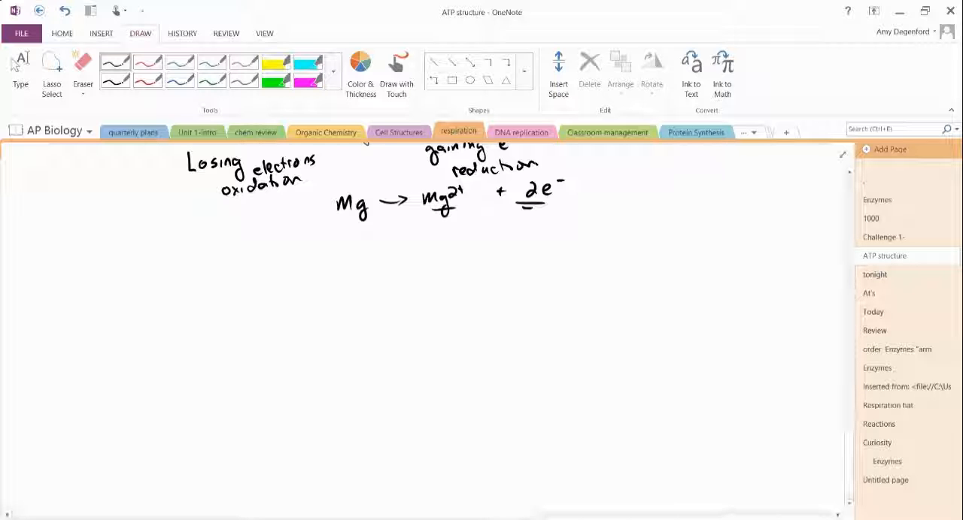
left_click_drag(217, 275, 252, 275)
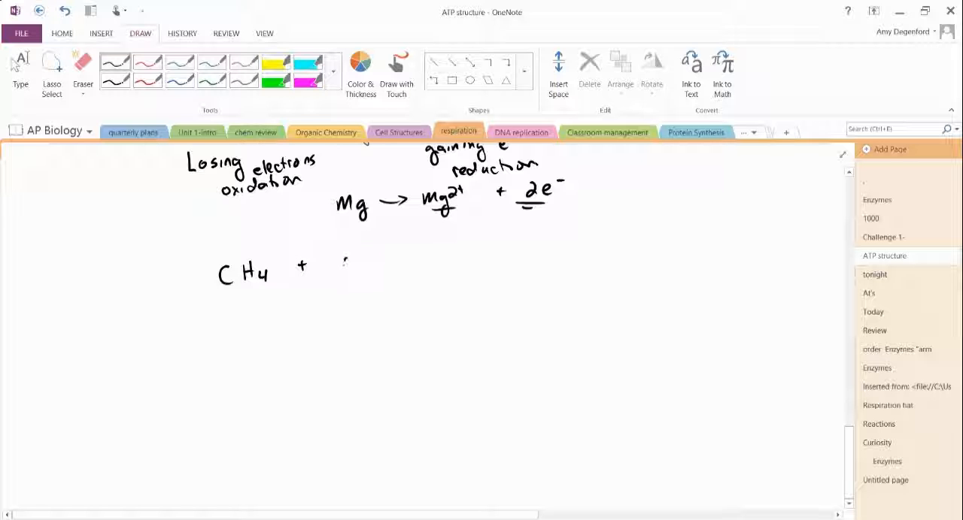
left_click_drag(338, 264, 444, 260)
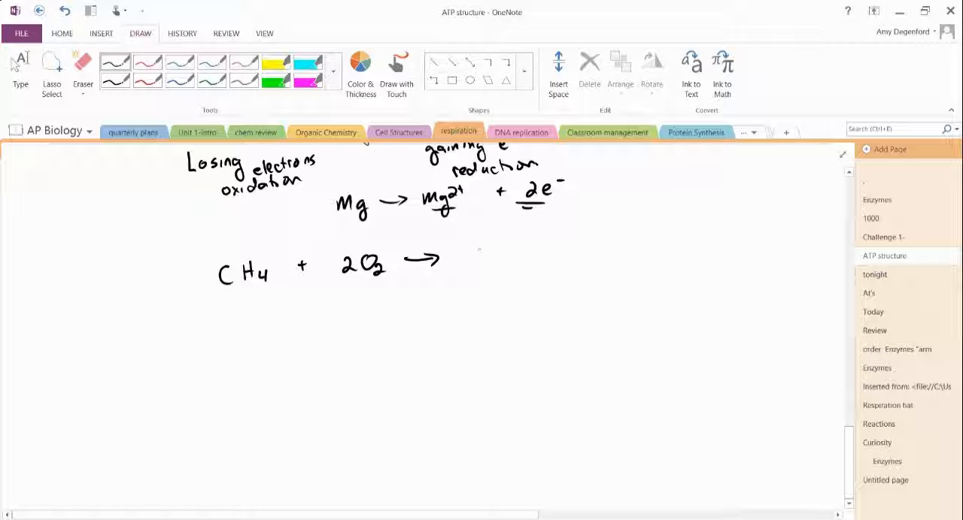
left_click_drag(466, 259, 512, 271)
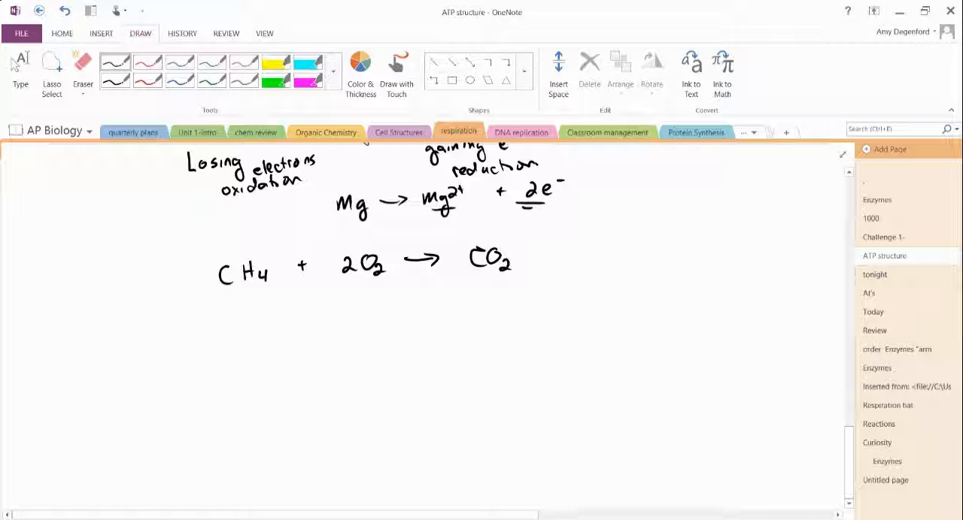
left_click_drag(538, 256, 609, 259)
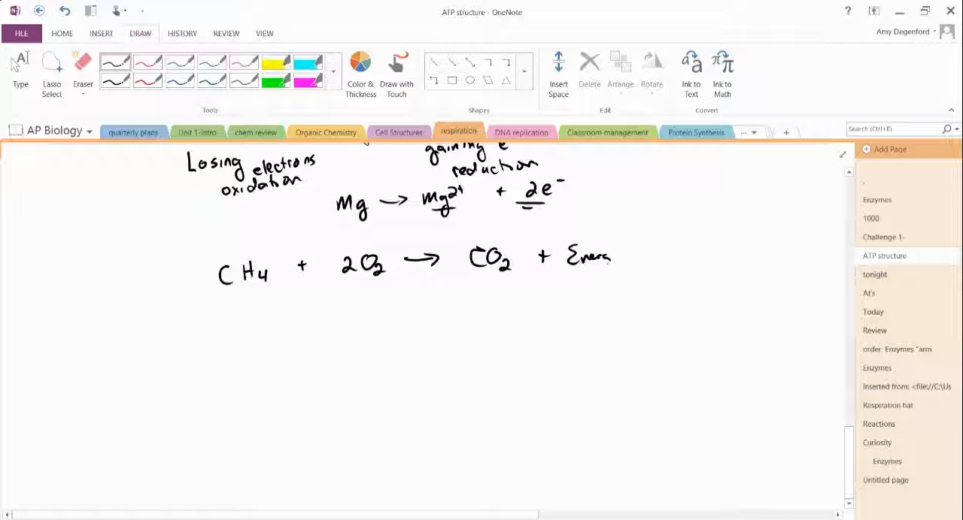
left_click_drag(632, 244, 704, 245)
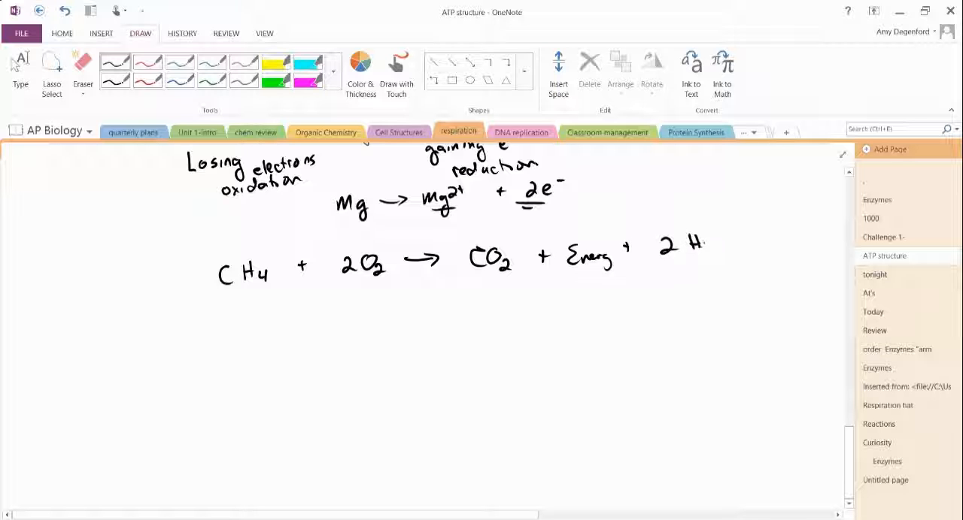
left_click_drag(684, 248, 733, 244)
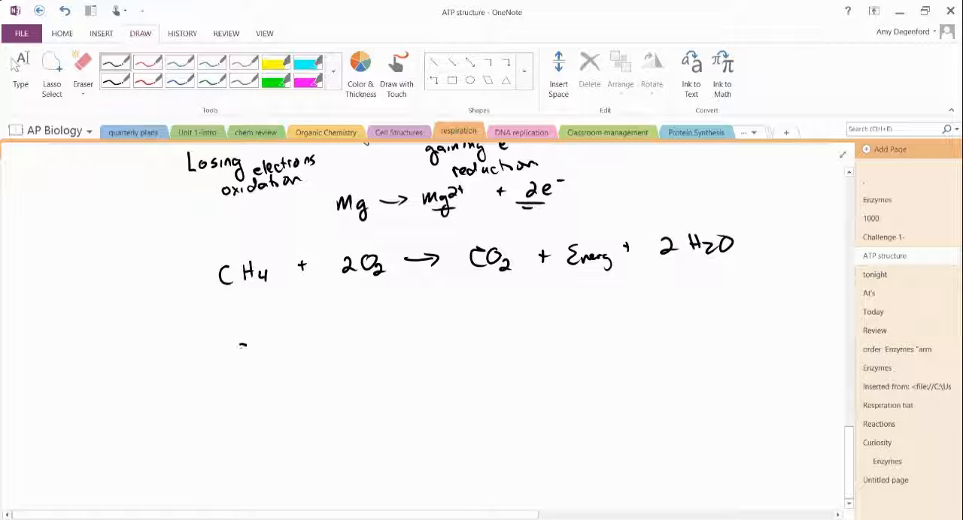
Sketch methane's Lewis structure with hydrogens and electron dots below the CH4 equation.
left_click_drag(239, 335, 248, 365)
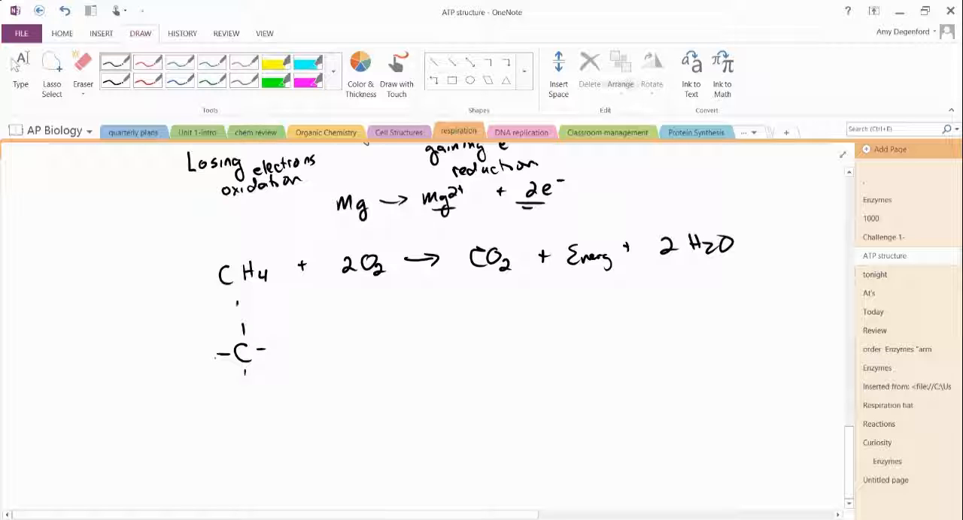
left_click_drag(239, 300, 282, 343)
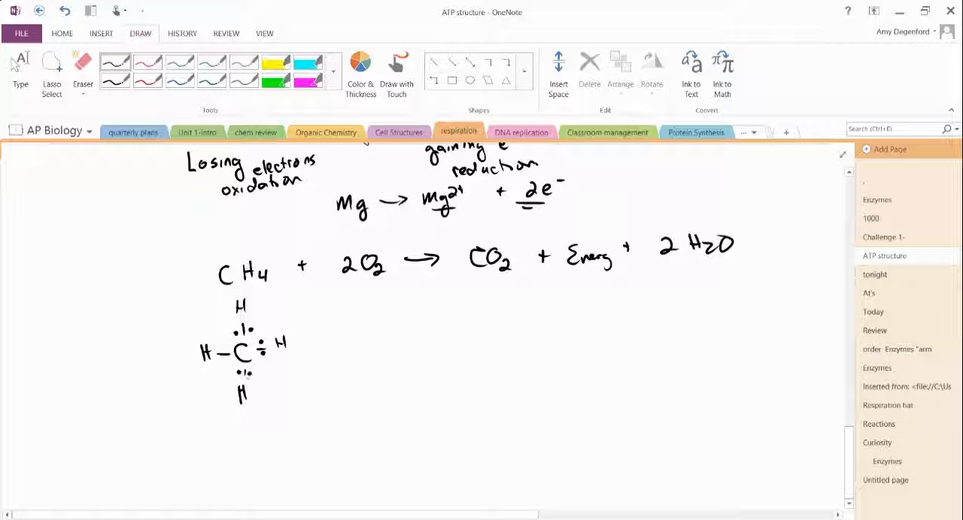
left_click(222, 354)
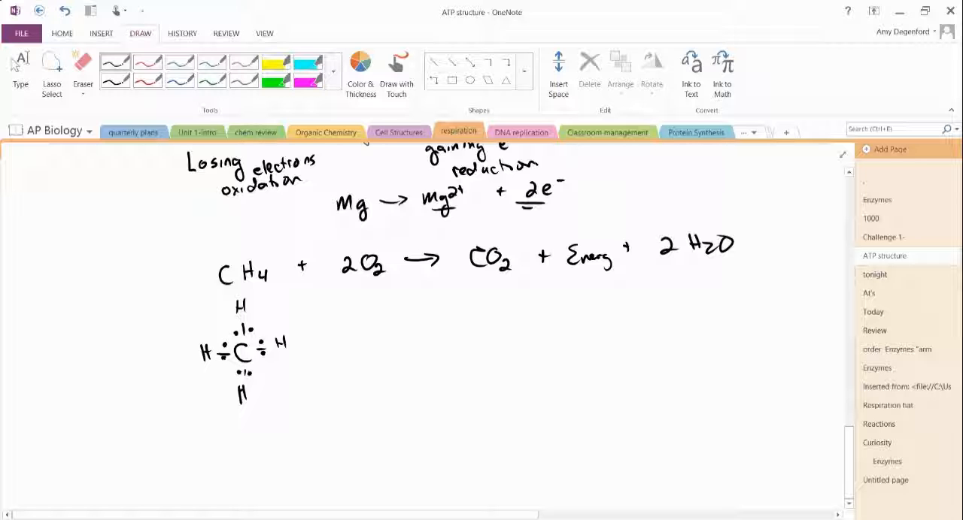
Add + O=O with electron dots, a reaction arrow, and begin the carbon product.
left_click_drag(309, 342, 364, 343)
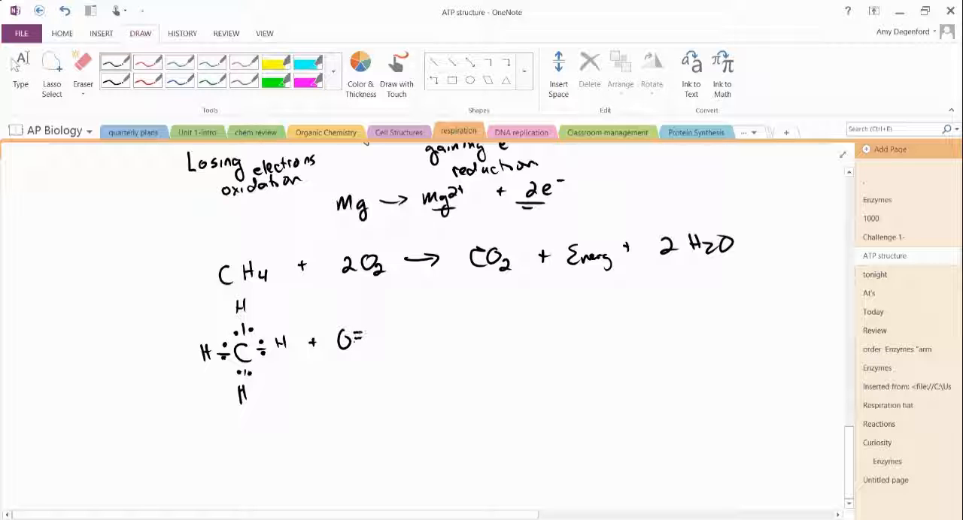
left_click_drag(352, 336, 380, 336)
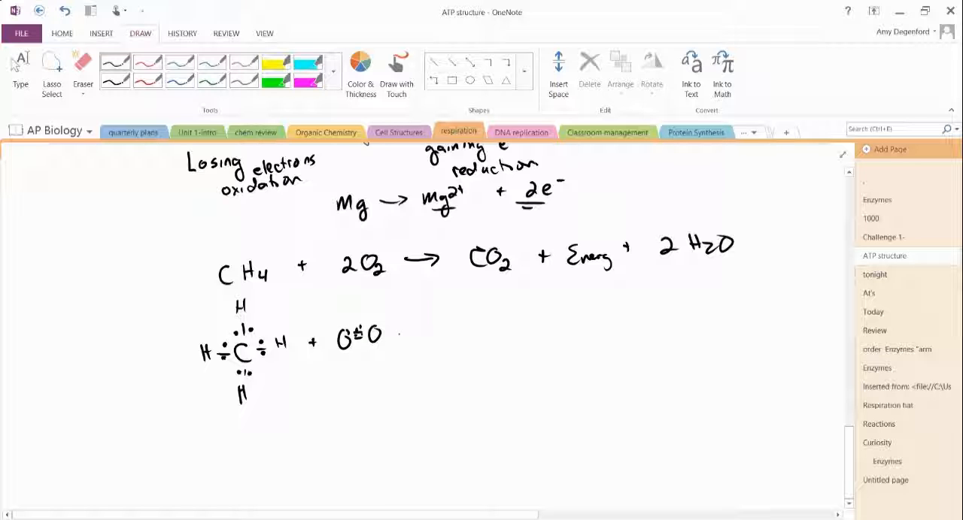
left_click_drag(395, 332, 435, 333)
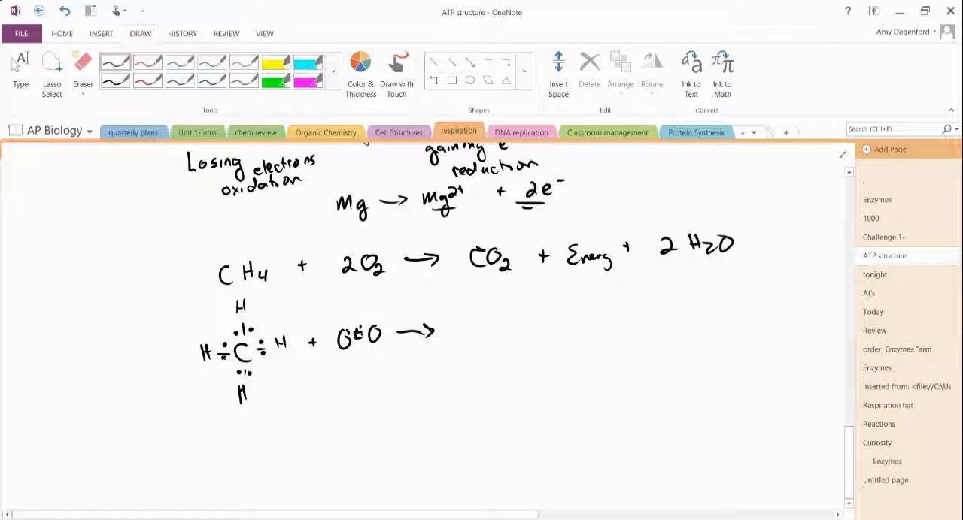
left_click_drag(492, 327, 502, 339)
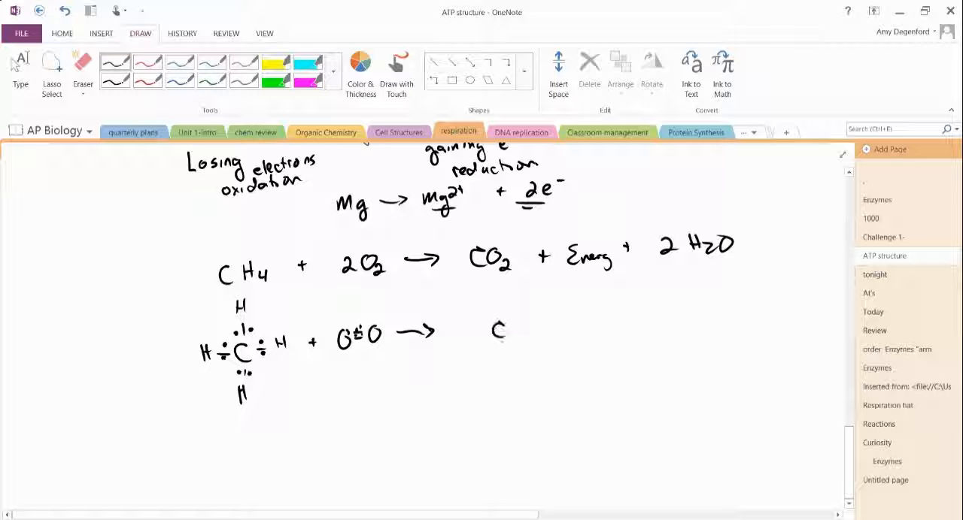
Ink dotted O=C=O labelled 'oxidized' and 'Lower energy', add + H2O, and mark the labels.
left_click_drag(503, 327, 541, 326)
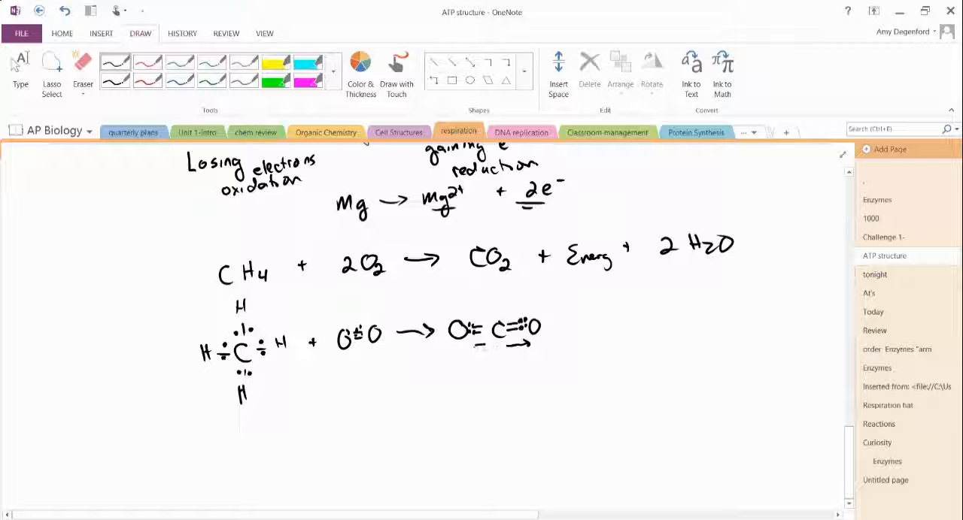
left_click_drag(467, 346, 489, 365)
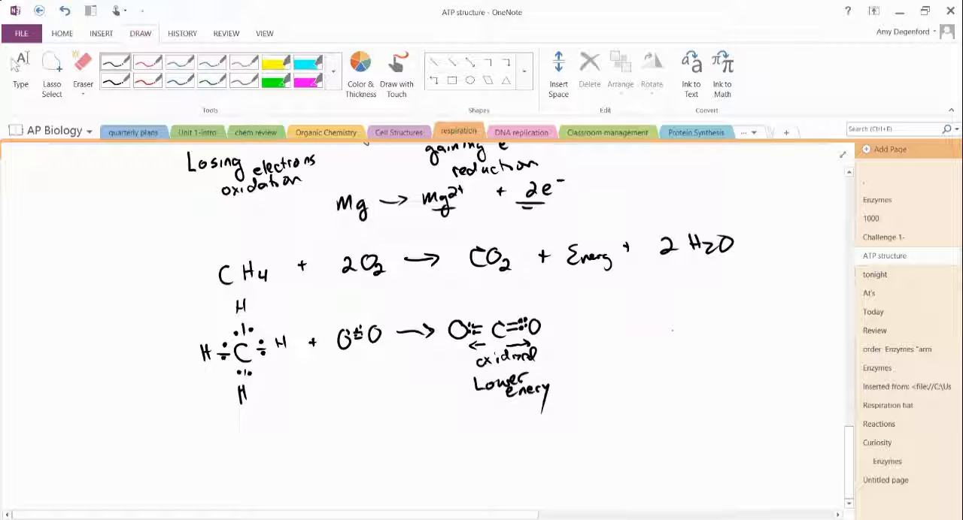
left_click_drag(673, 320, 711, 335)
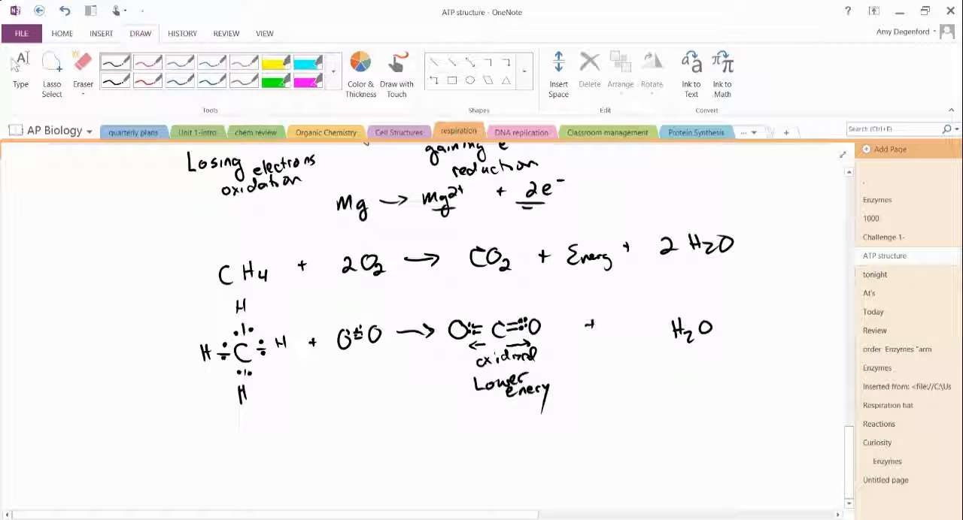
left_click_drag(455, 369, 561, 413)
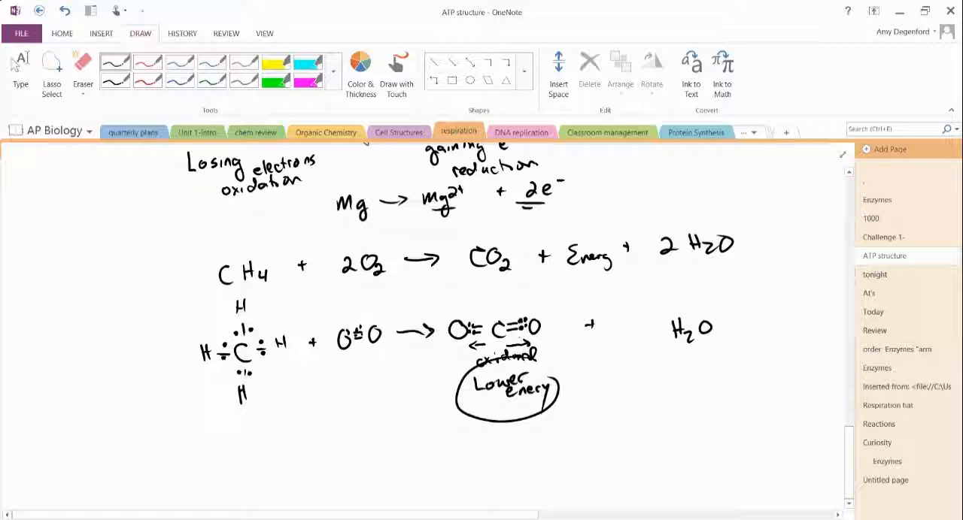
left_click(511, 322)
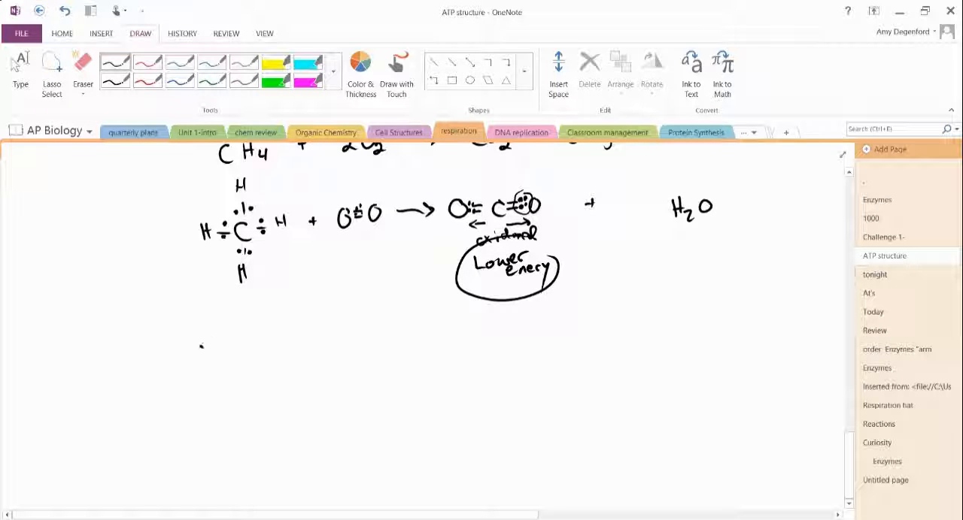
Handwrite C6H12O6 + O2 followed by the reaction arrow.
left_click_drag(196, 353, 215, 372)
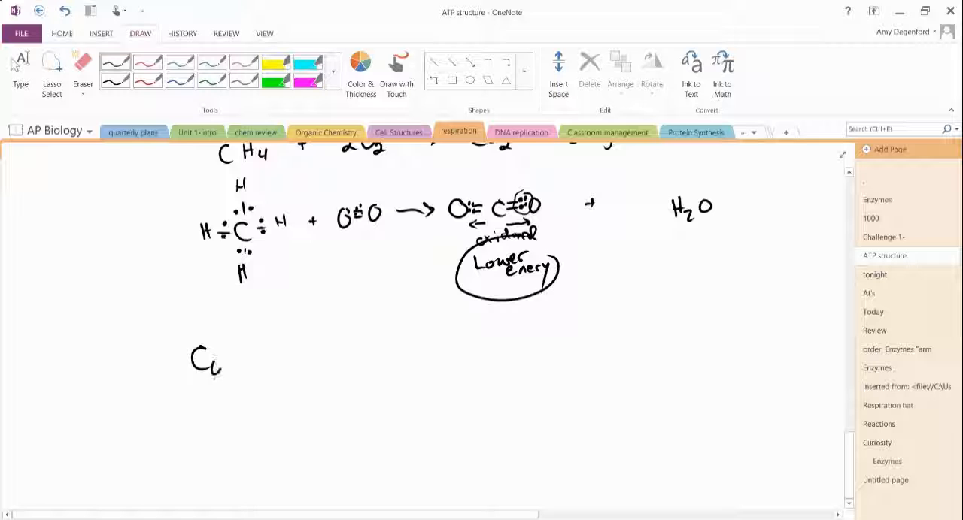
left_click_drag(225, 354, 282, 353)
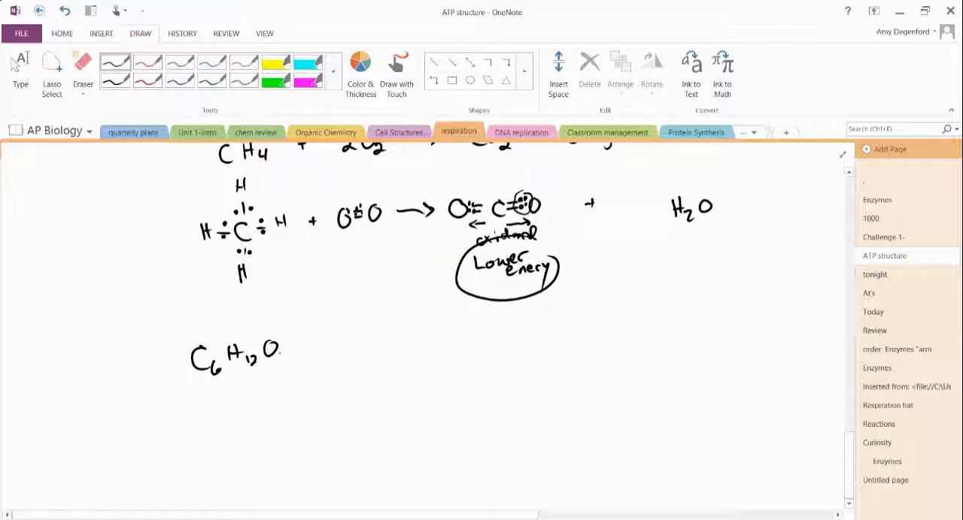
left_click_drag(301, 353, 368, 357)
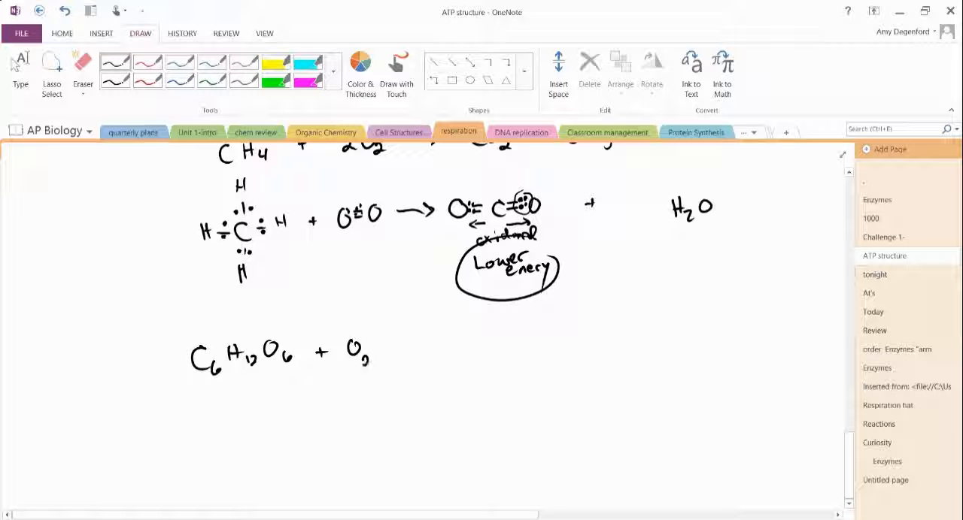
left_click_drag(388, 354, 436, 355)
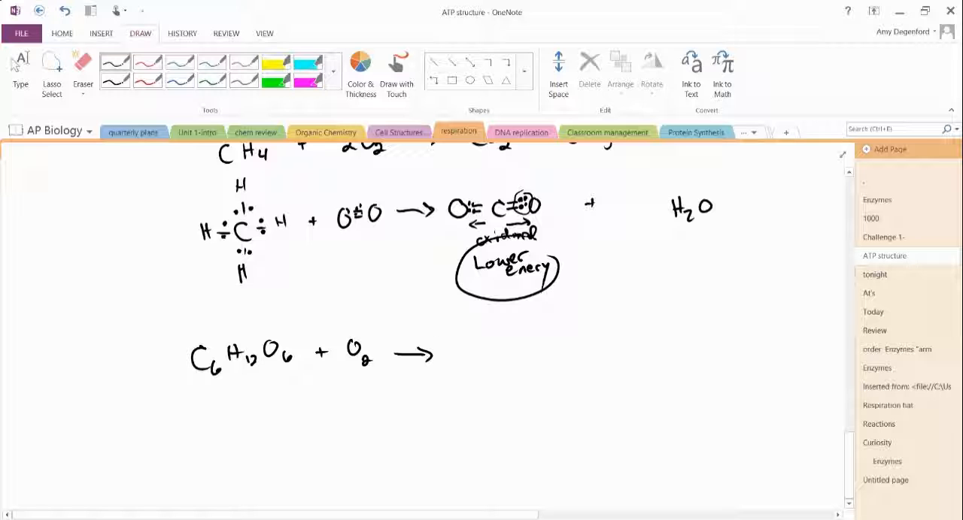
Write products 6CO2 + 6H2O + energy, add 6 before O2, and highlight H12 yellow.
left_click_drag(473, 335, 482, 361)
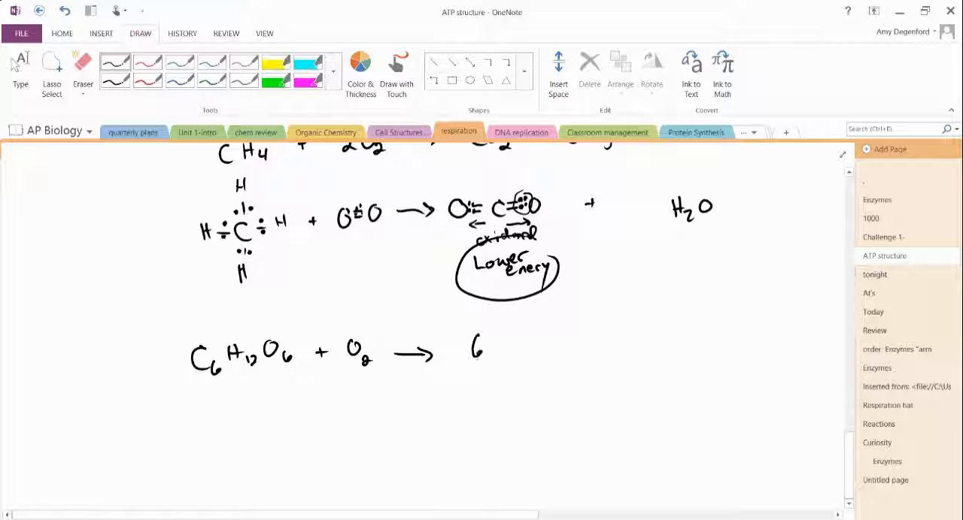
left_click_drag(323, 338, 519, 353)
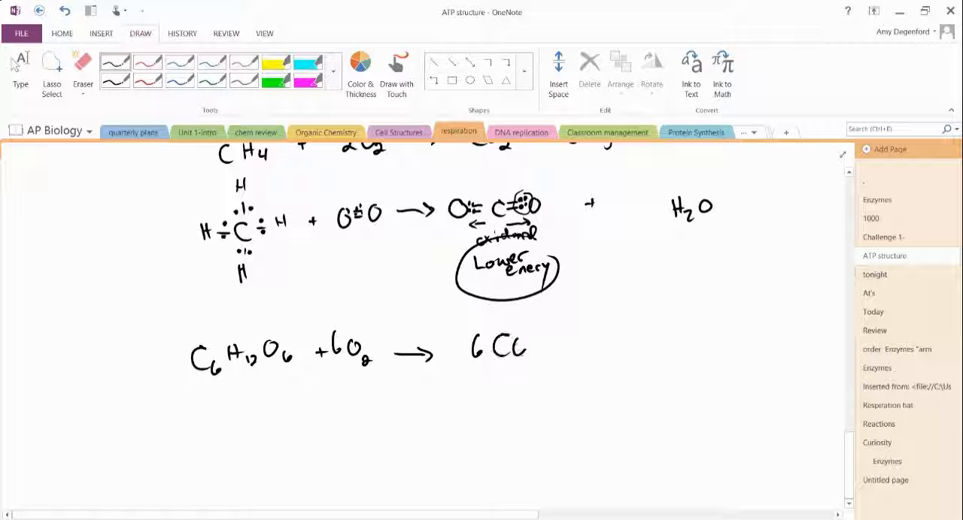
left_click_drag(519, 343, 579, 346)
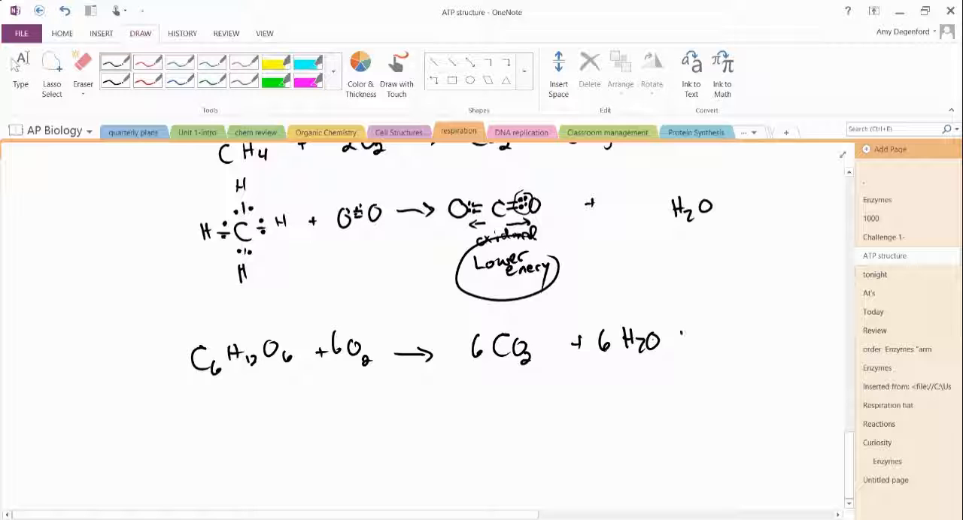
left_click(680, 339)
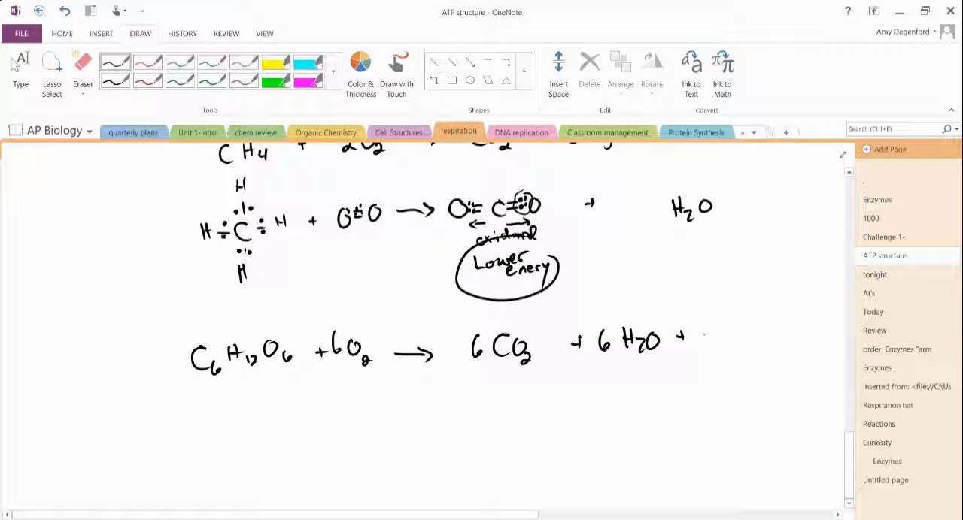
left_click_drag(692, 330, 730, 330)
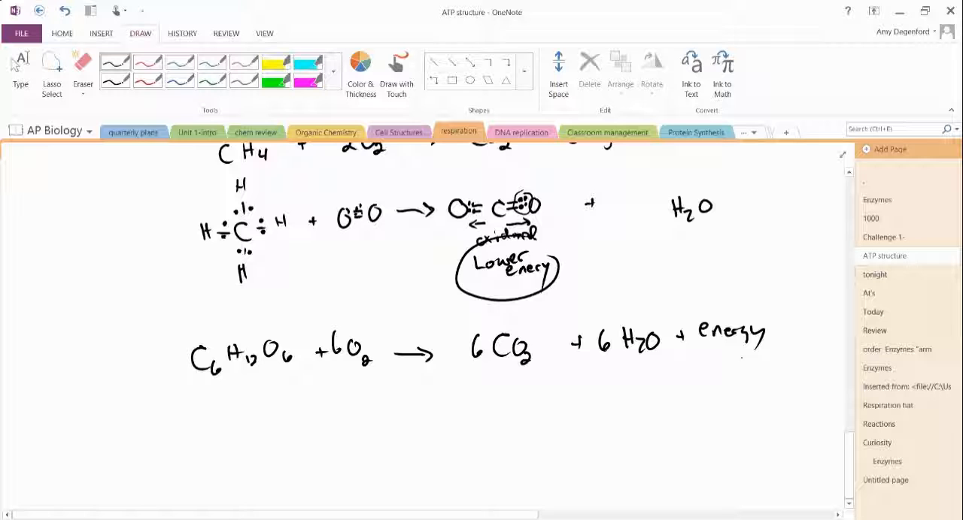
left_click_drag(234, 354, 252, 354)
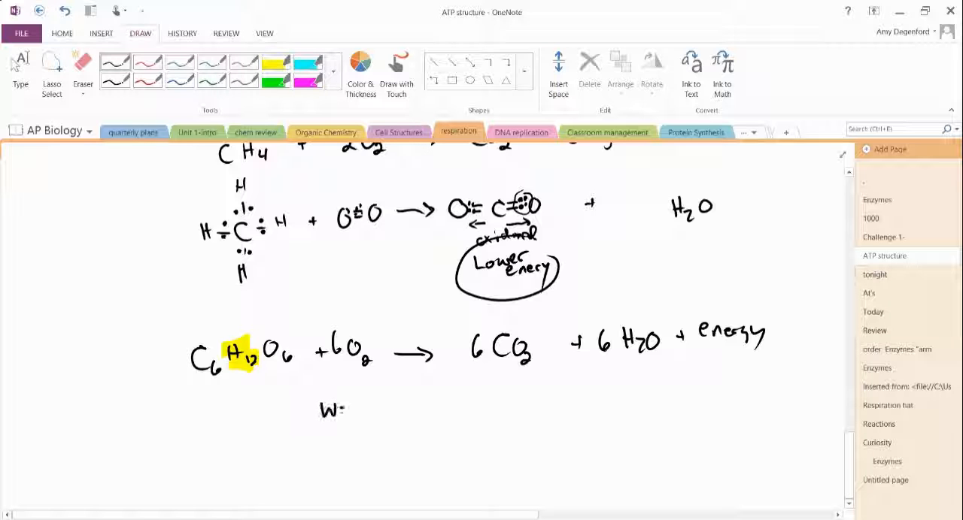
Handwrite 'Watch for falling H+!' beneath the equation and switch to the Type tool.
type("Watch for")
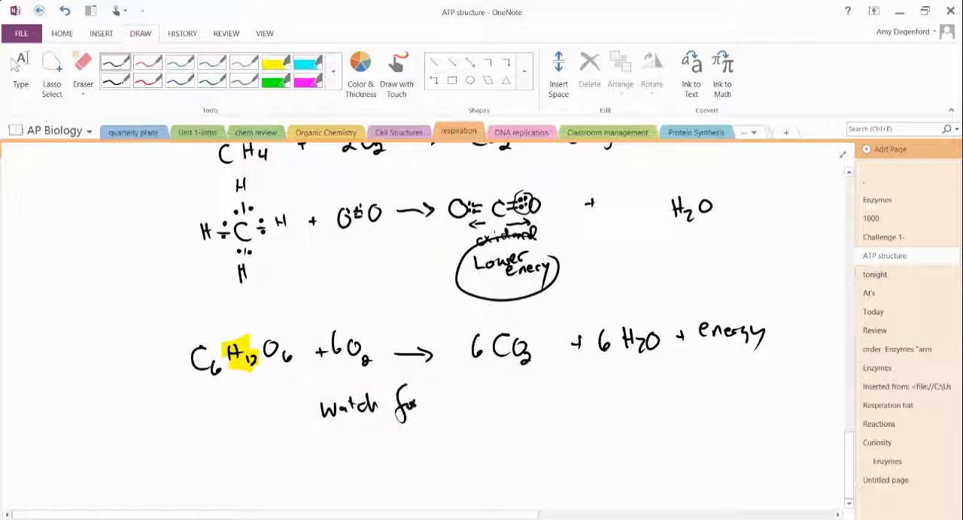
left_click_drag(436, 398, 493, 399)
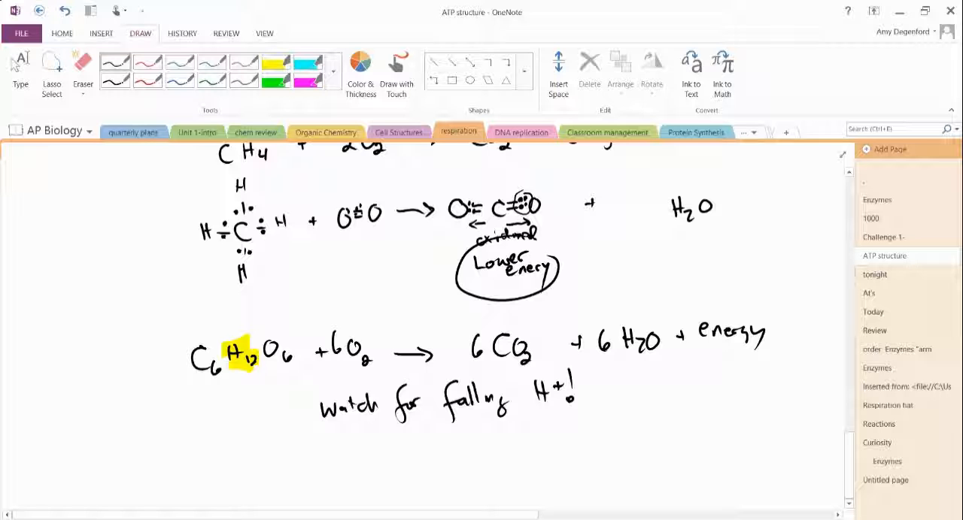
left_click(20, 72)
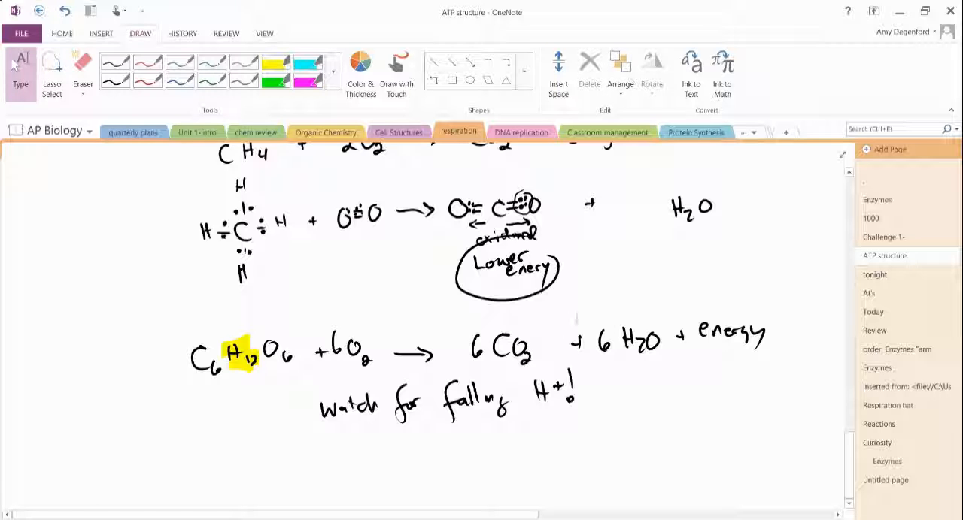